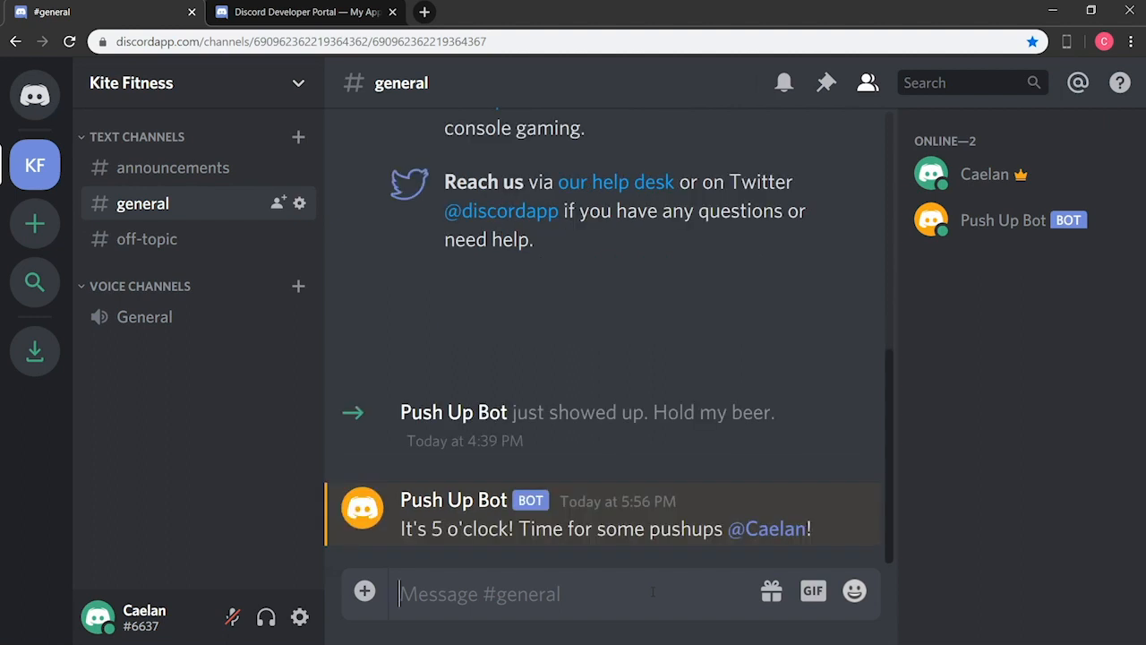
Step: Post 'No way, that sounds like too much work' in #general and get Push Up Bot's reply
{"action": "type", "text": "No"}
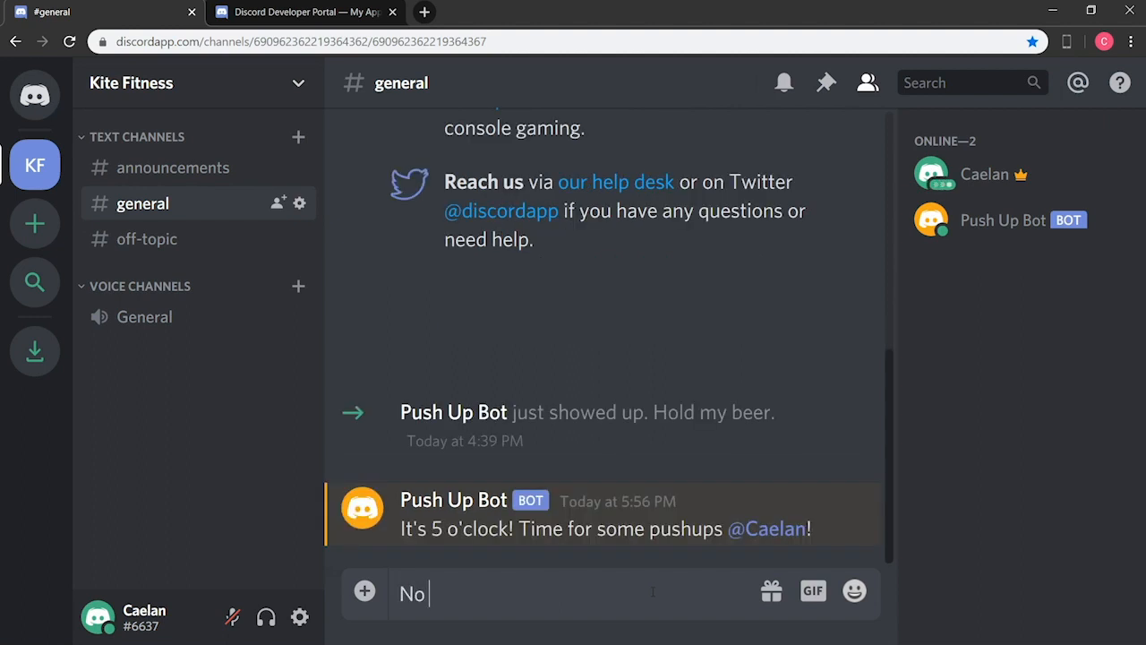
{"action": "type", "text": "way, that s"}
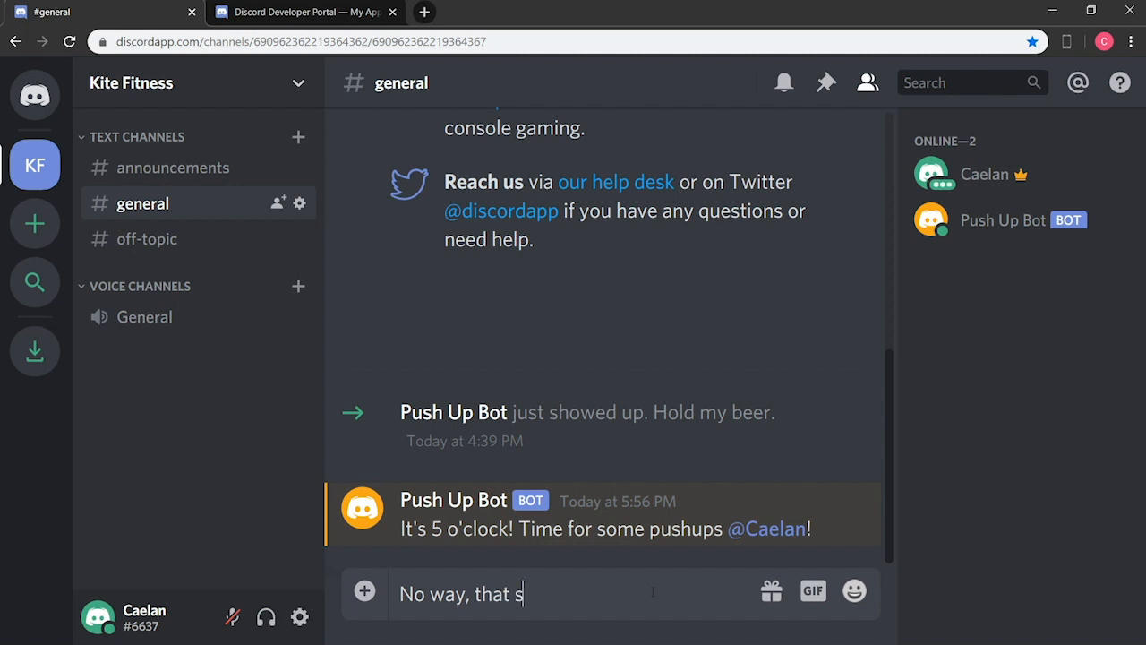
{"action": "type", "text": "ounds like"}
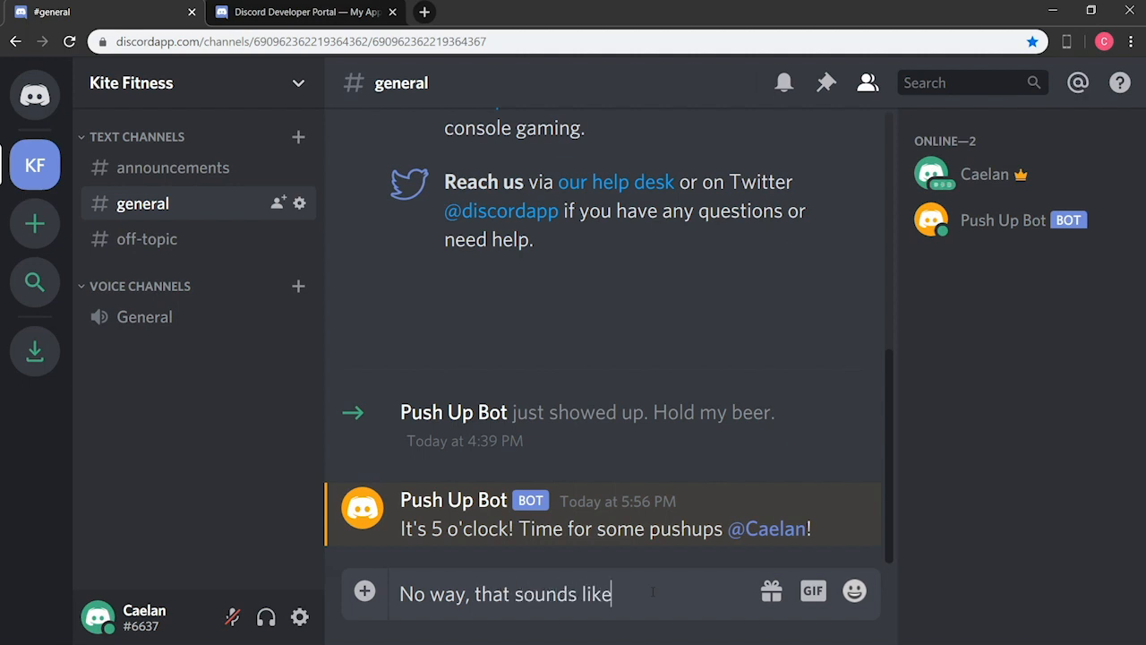
{"action": "type", "text": "too much w"}
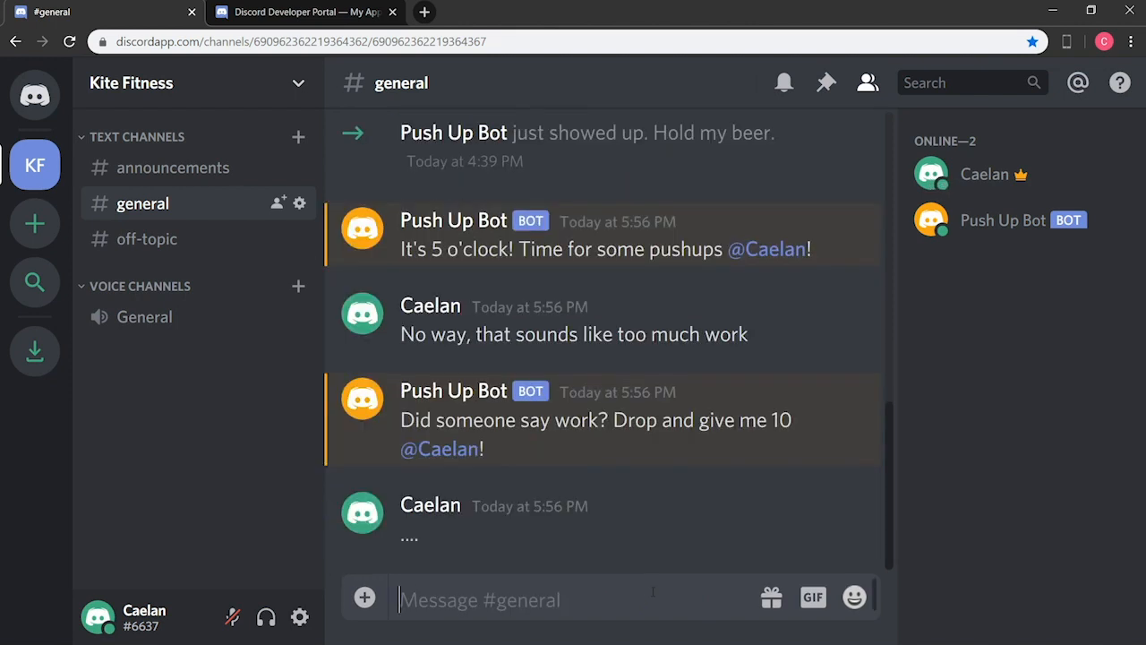
{"action": "left_click", "coordinate": [304, 10]}
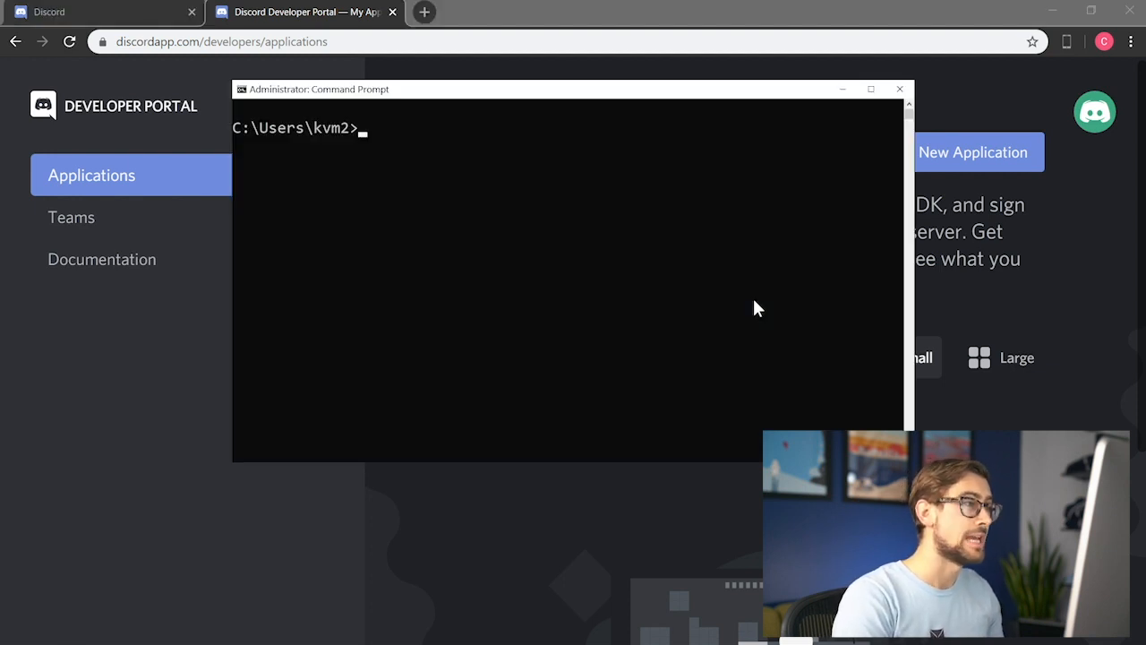
Step: Run pip install discord.py in Command Prompt and minimise the window
{"action": "type", "text": "pip install di"}
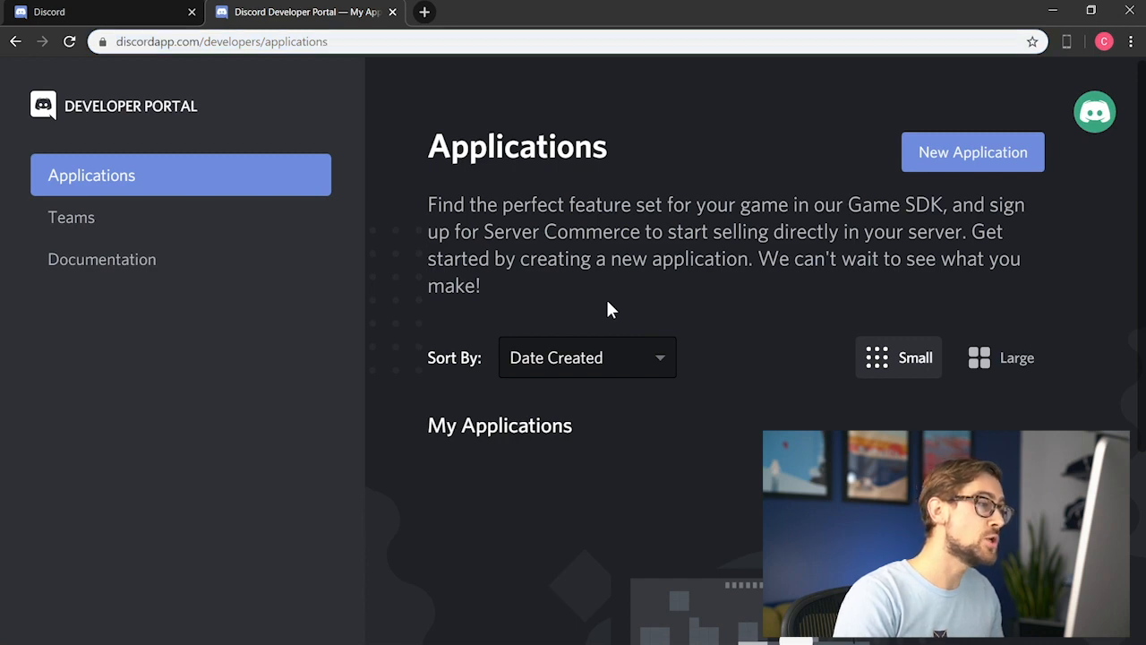
{"action": "mouse_move", "coordinate": [975, 158]}
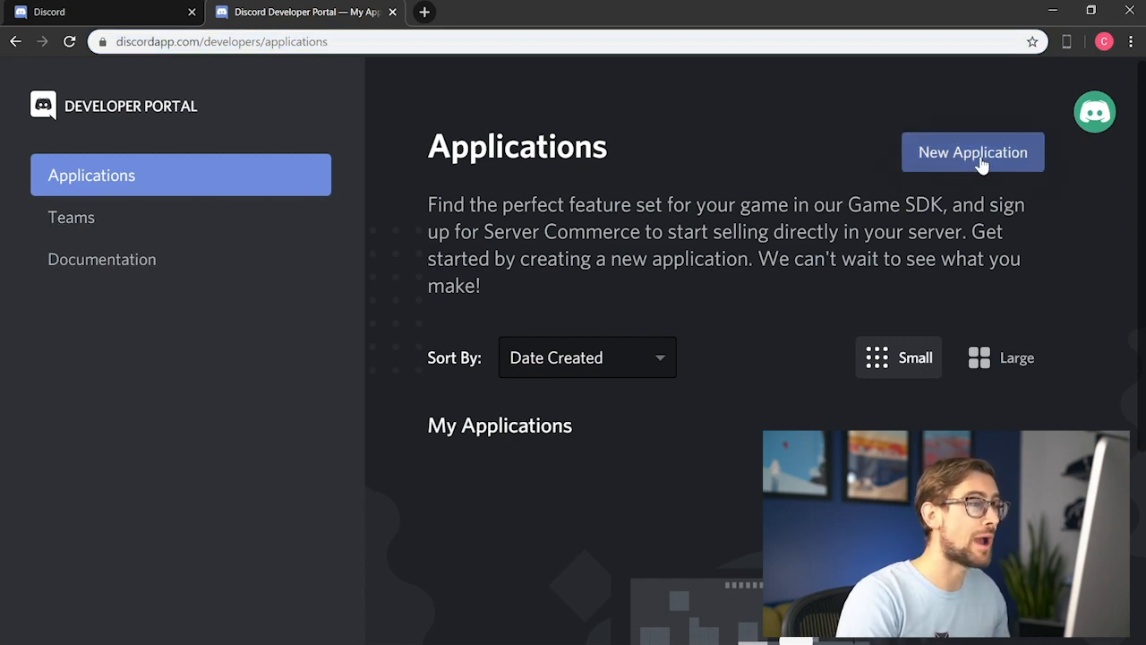
Step: Create a new Developer Portal application named 'Push Up Application'
{"action": "left_click", "coordinate": [973, 150]}
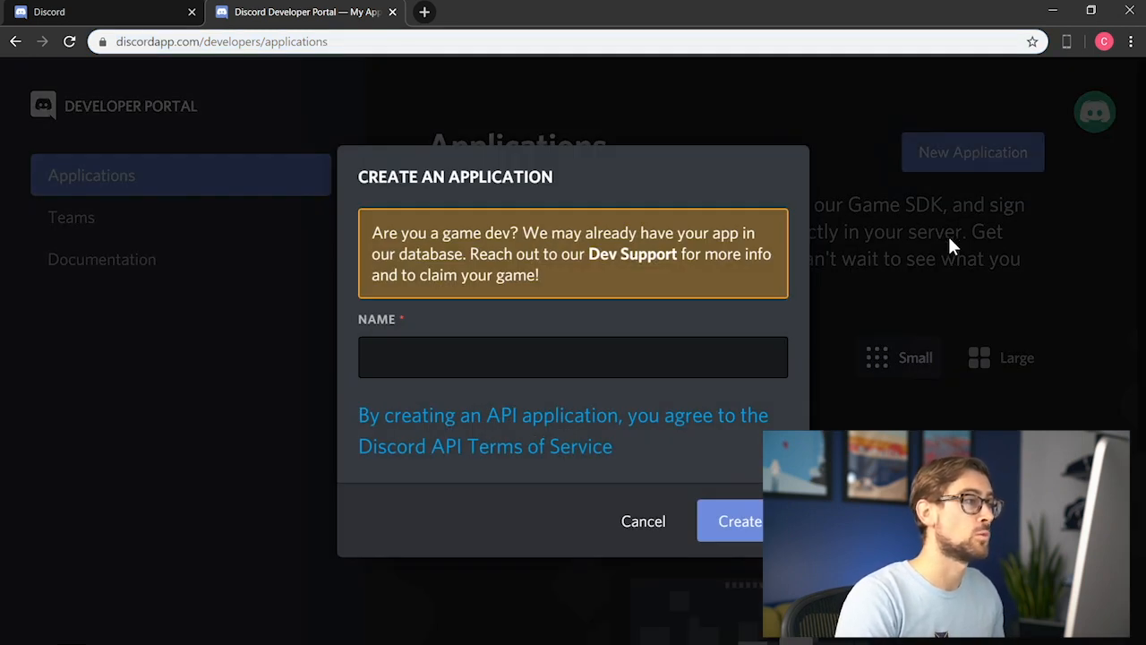
{"action": "type", "text": "Push Up Application"}
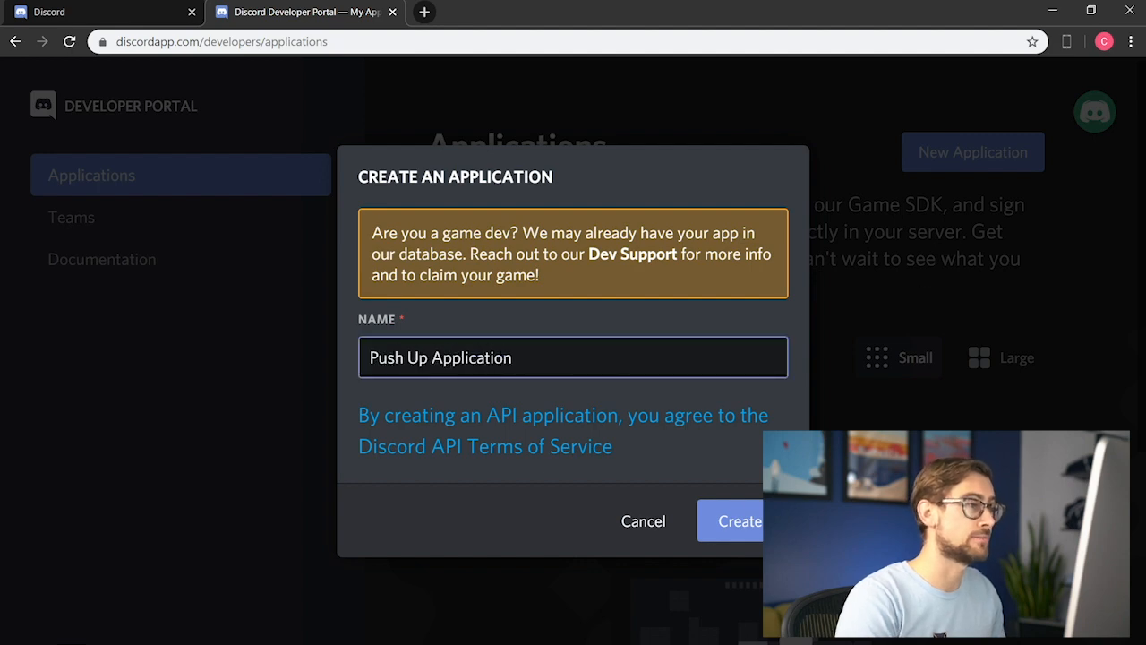
{"action": "left_click", "coordinate": [740, 521]}
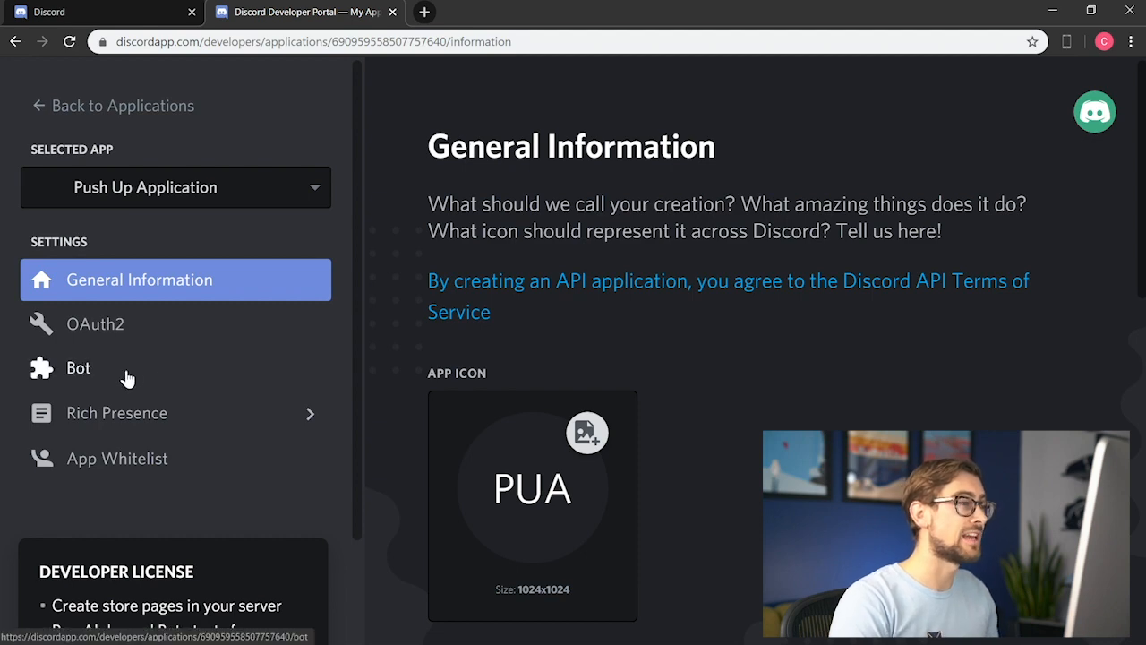
Step: Add a bot user to Push Up Application, confirming with 'Yes, do it!'
{"action": "left_click", "coordinate": [79, 367]}
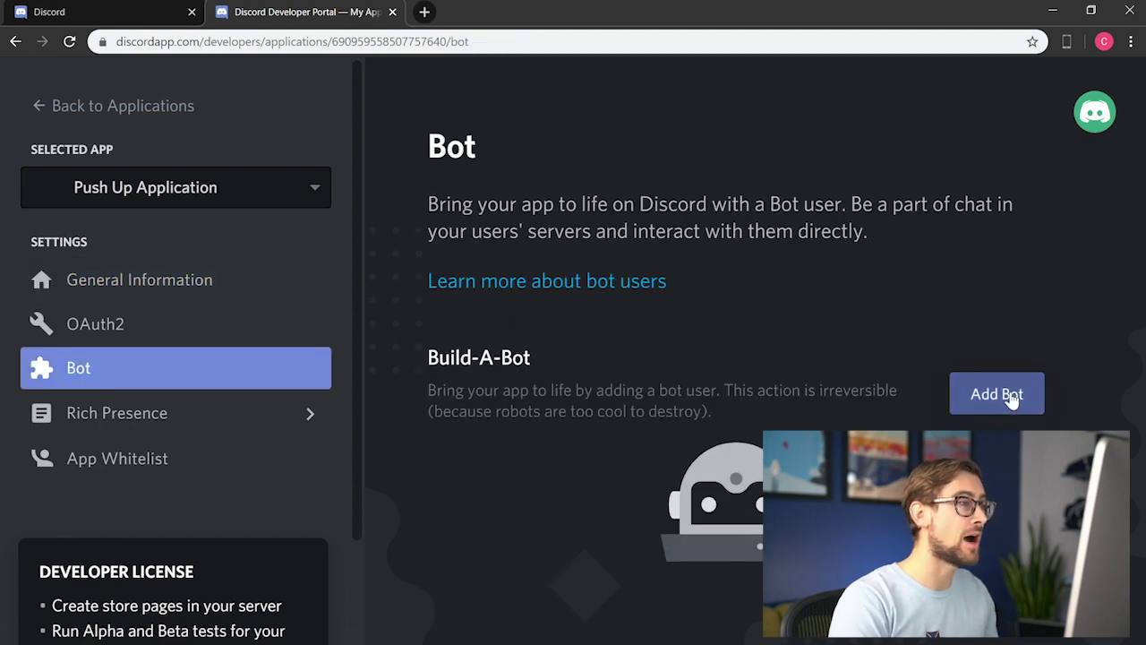
{"action": "left_click", "coordinate": [995, 394]}
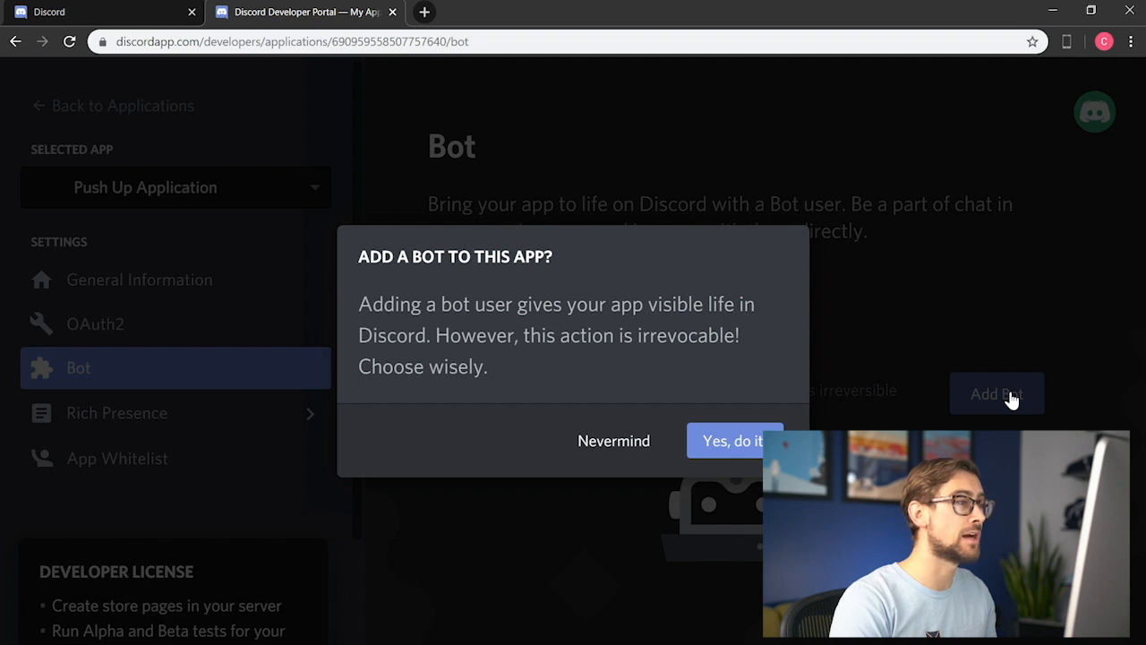
{"action": "mouse_move", "coordinate": [917, 411]}
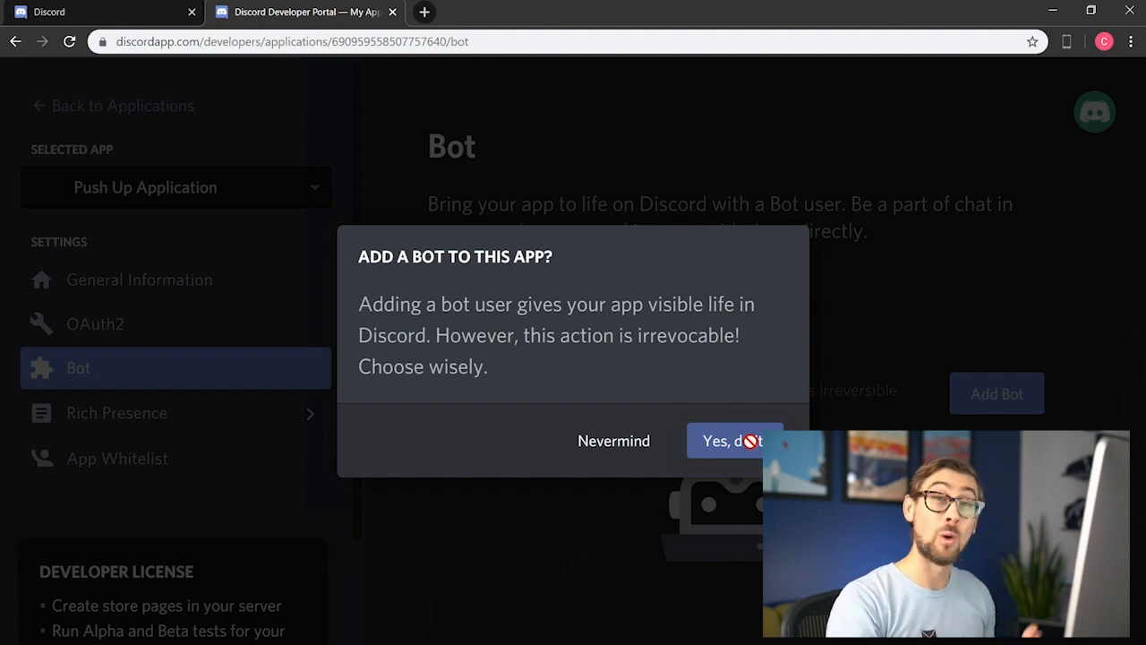
{"action": "left_click", "coordinate": [734, 441]}
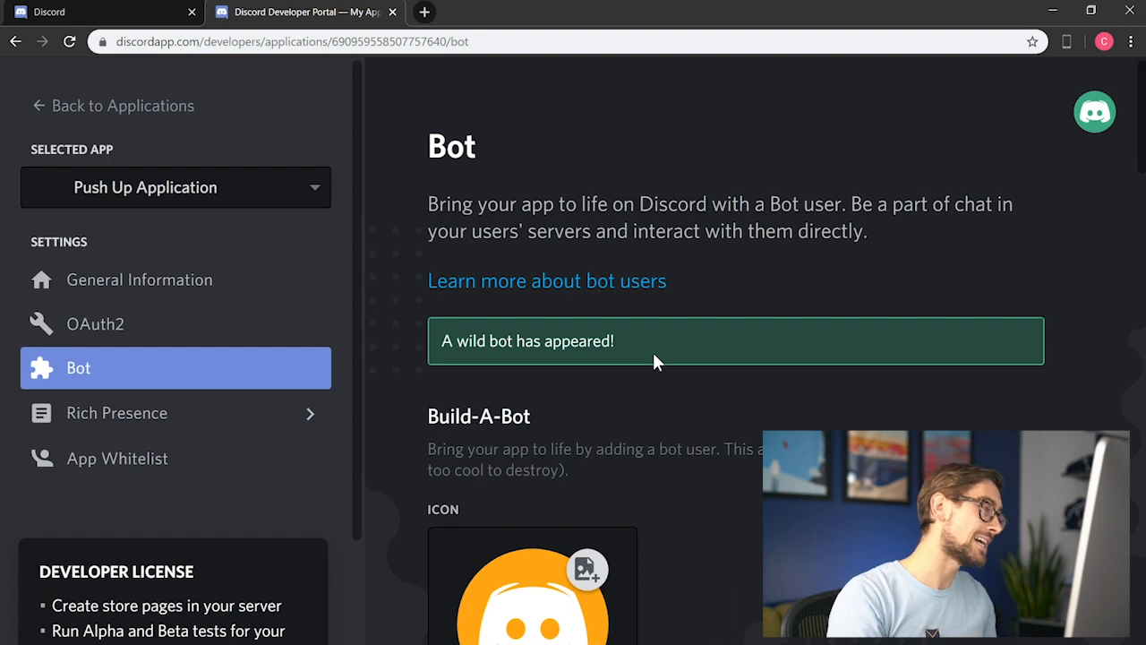
Step: Rename the bot's username to Push Up Bot
{"action": "scroll", "scroll_direction": "down", "scroll_amount": 3}
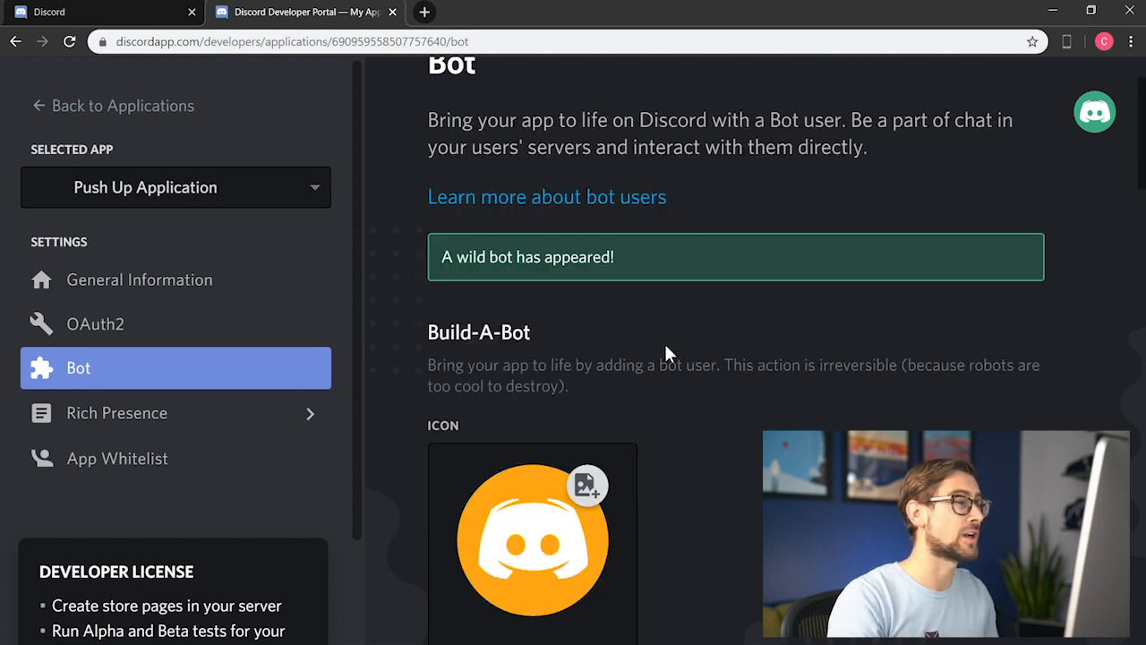
{"action": "scroll", "scroll_direction": "down", "scroll_amount": 3}
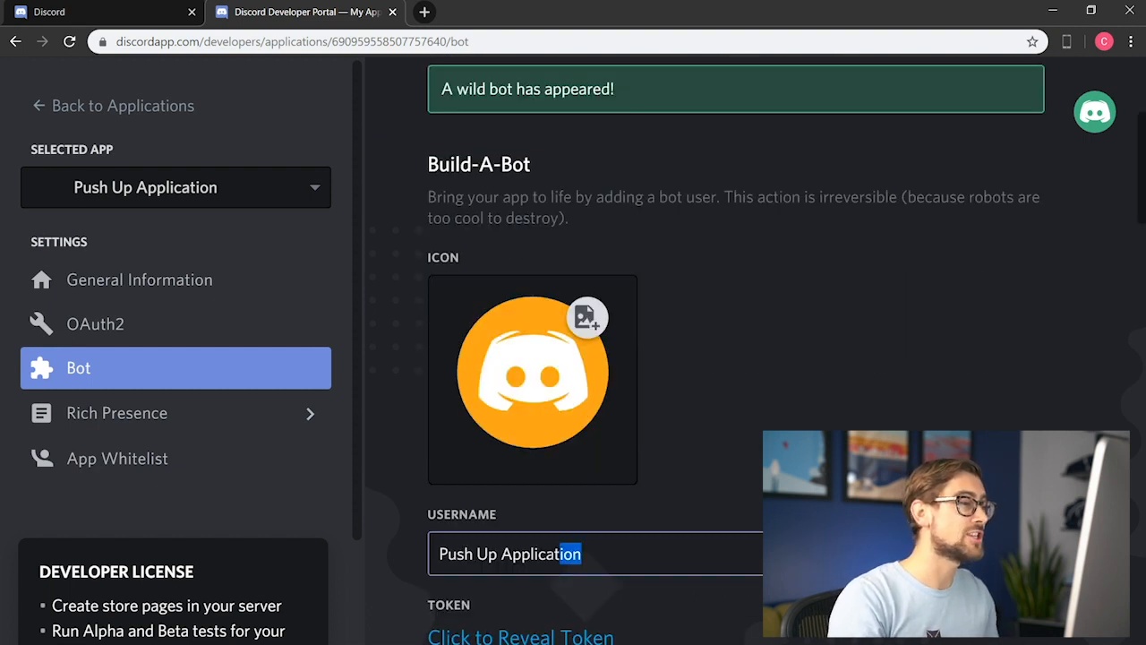
{"action": "type", "text": "Push Up B"}
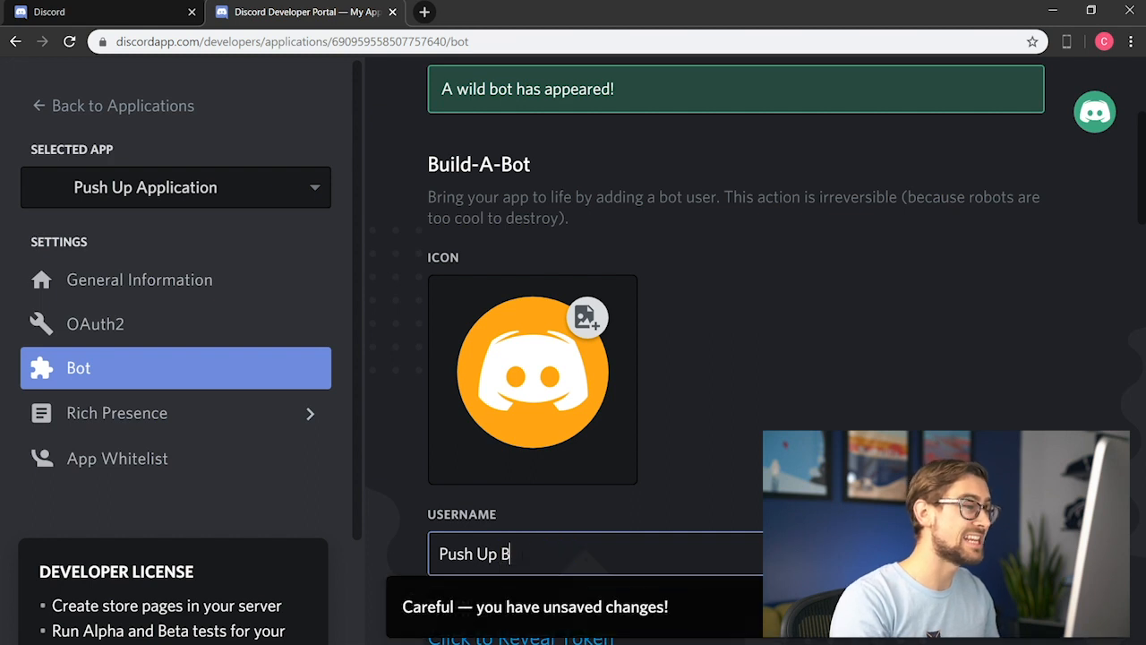
{"action": "type", "text": "ot"}
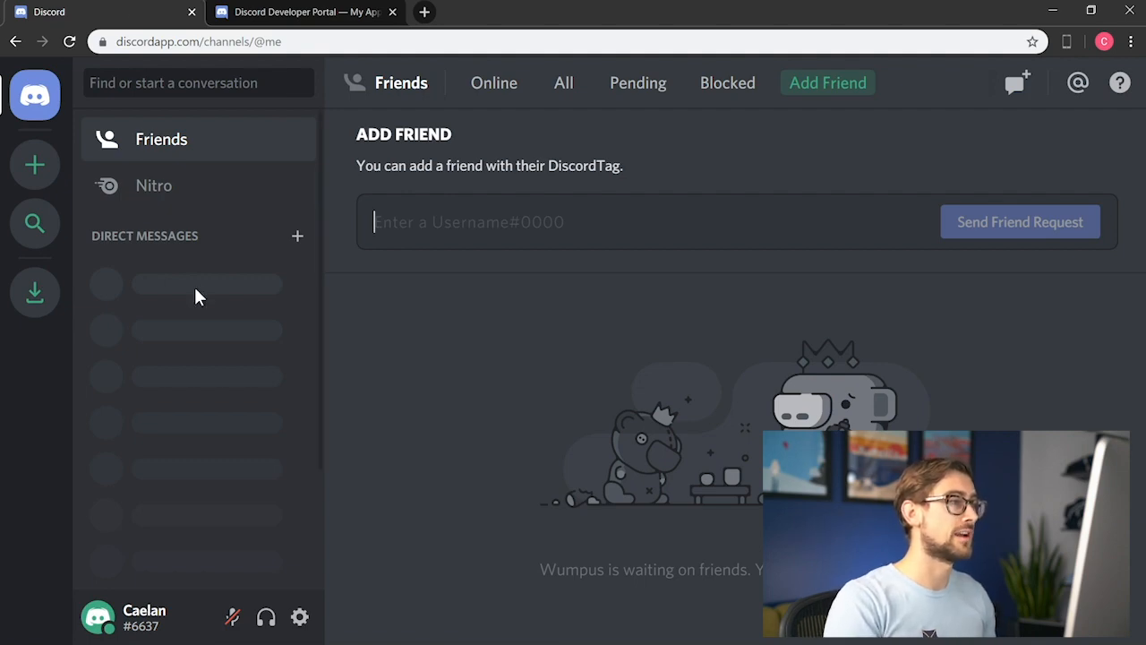
Step: Create a new Discord server named Kite Fitness and disconnect from the General voice channel
{"action": "left_click", "coordinate": [34, 164]}
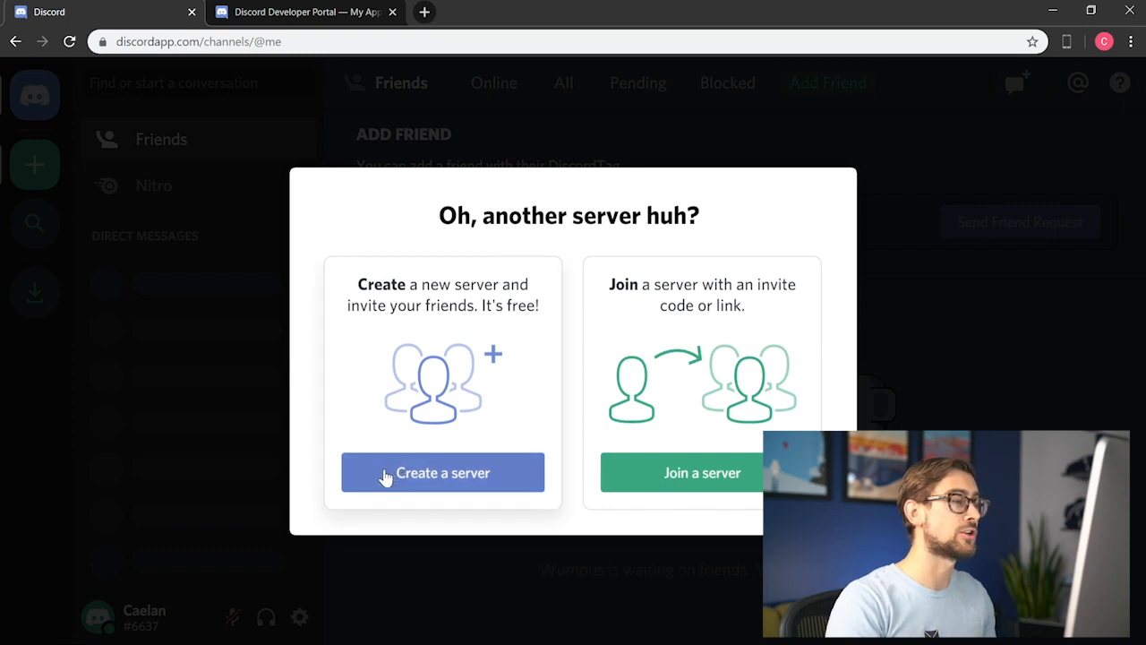
{"action": "left_click", "coordinate": [443, 473]}
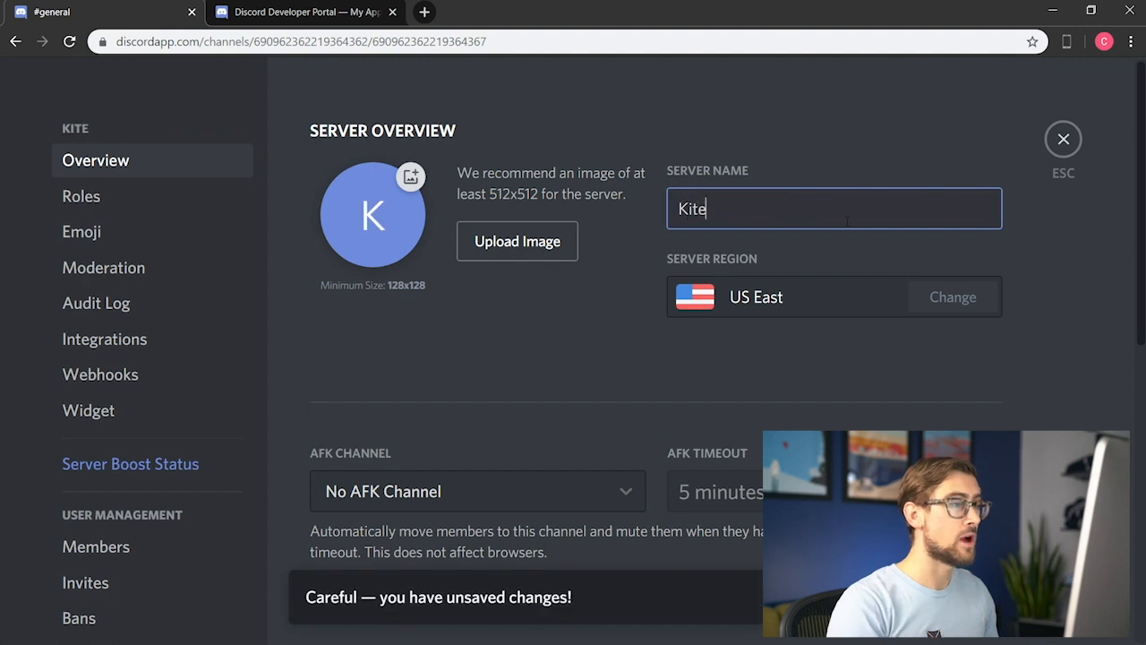
{"action": "type", "text": "Fitness"}
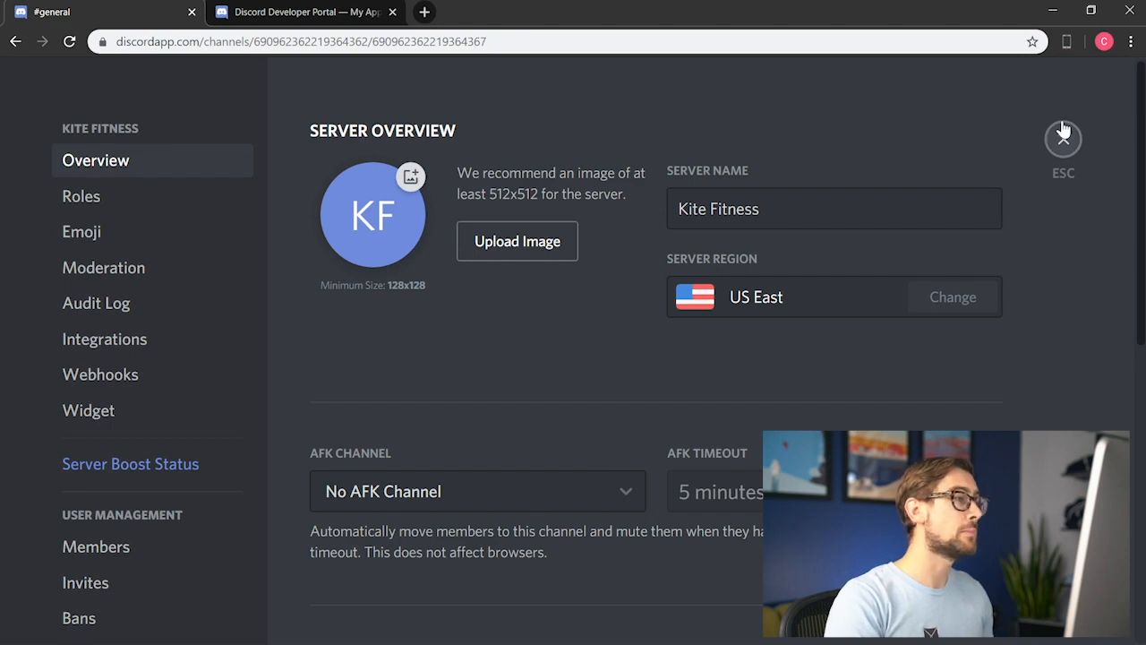
{"action": "left_click", "coordinate": [1064, 136]}
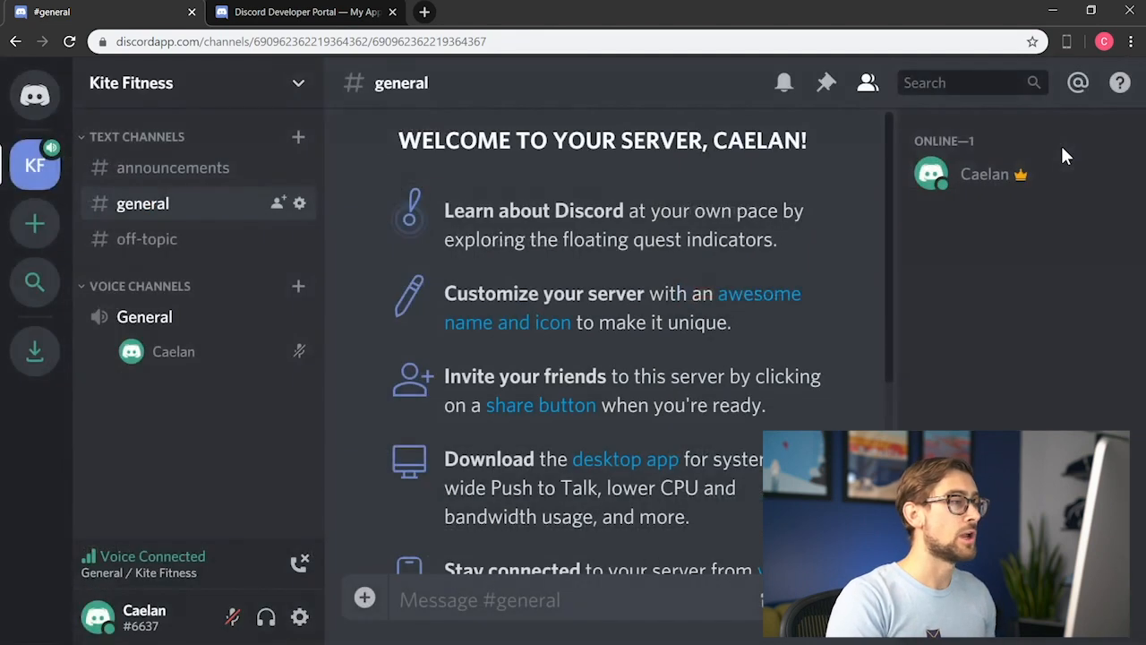
{"action": "mouse_move", "coordinate": [301, 562]}
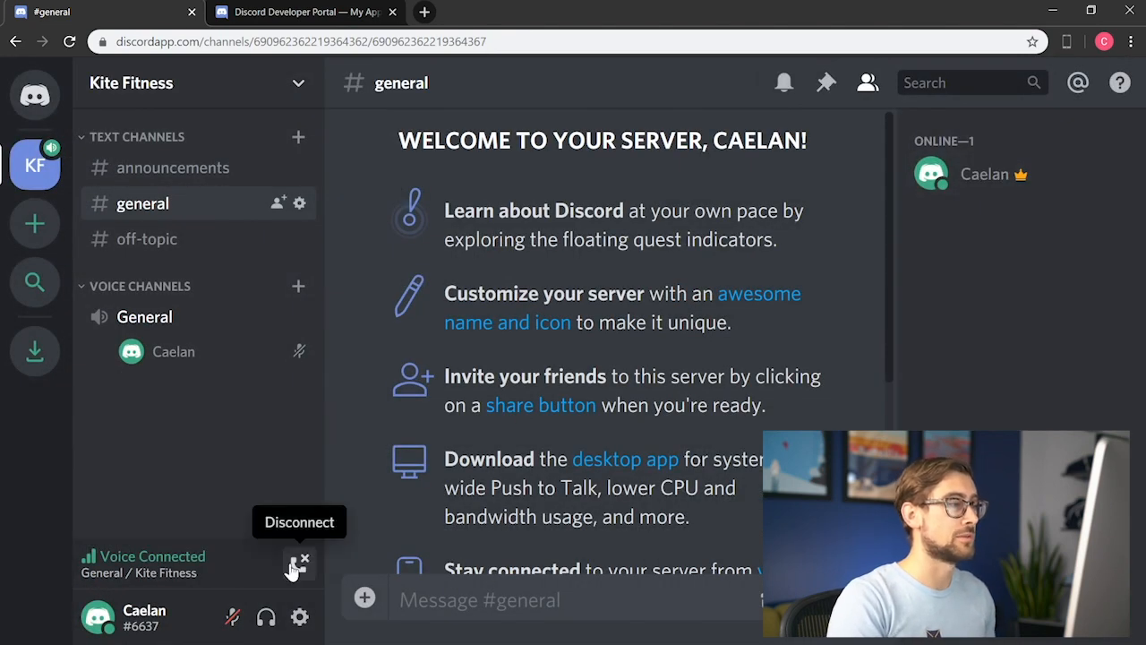
{"action": "left_click", "coordinate": [303, 562]}
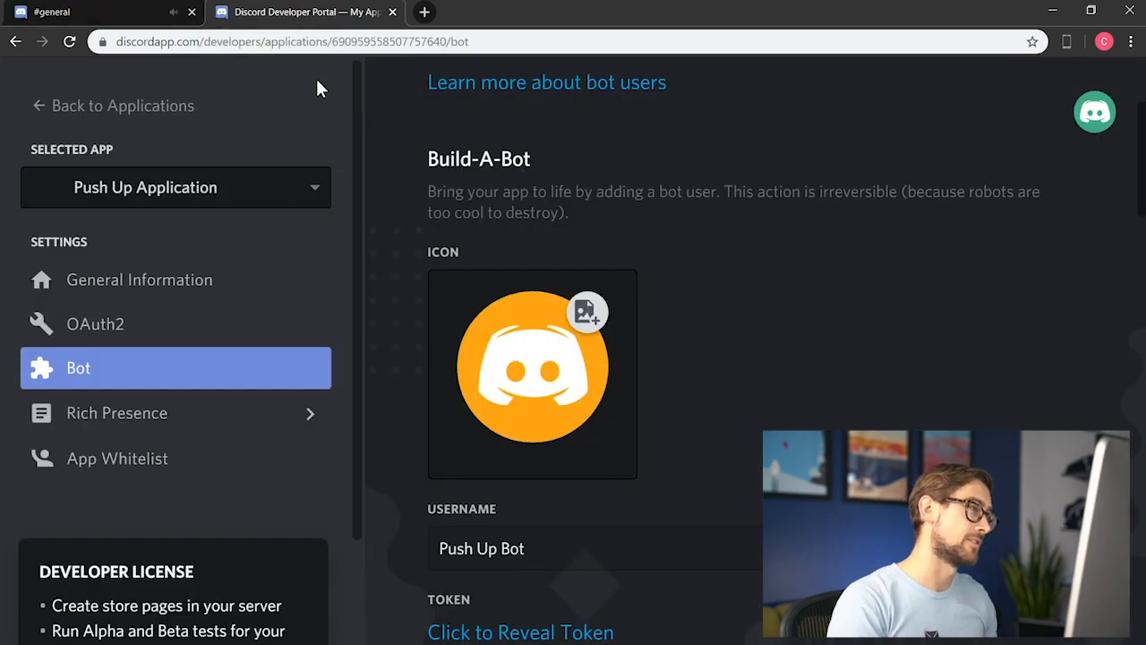
{"action": "mouse_move", "coordinate": [164, 320]}
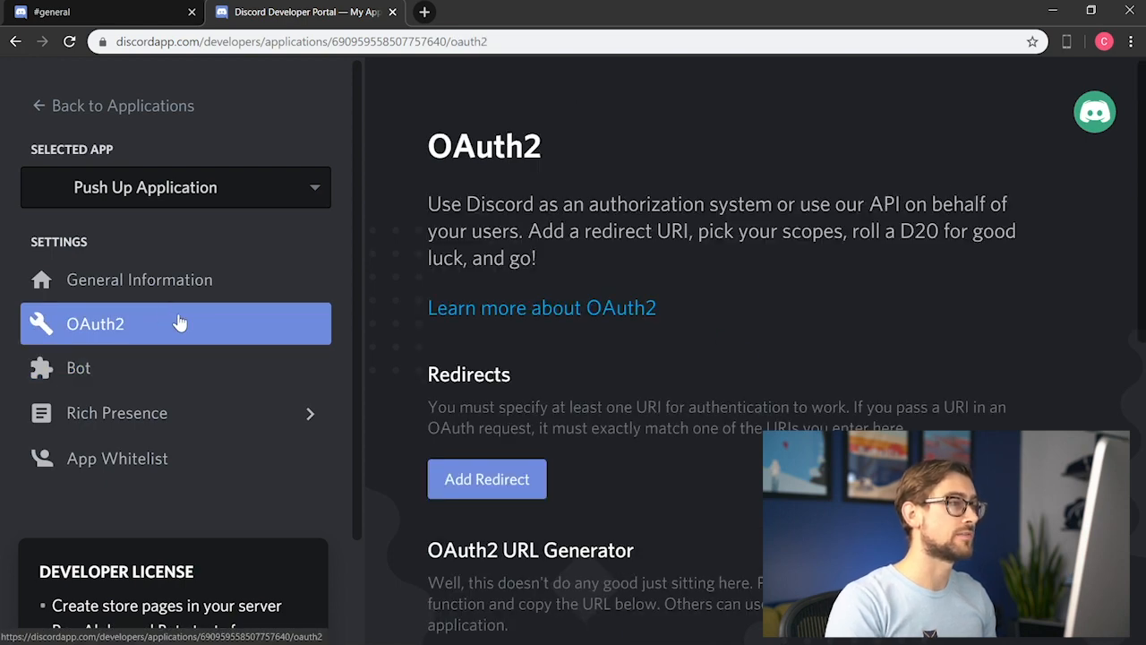
{"action": "mouse_move", "coordinate": [1014, 365]}
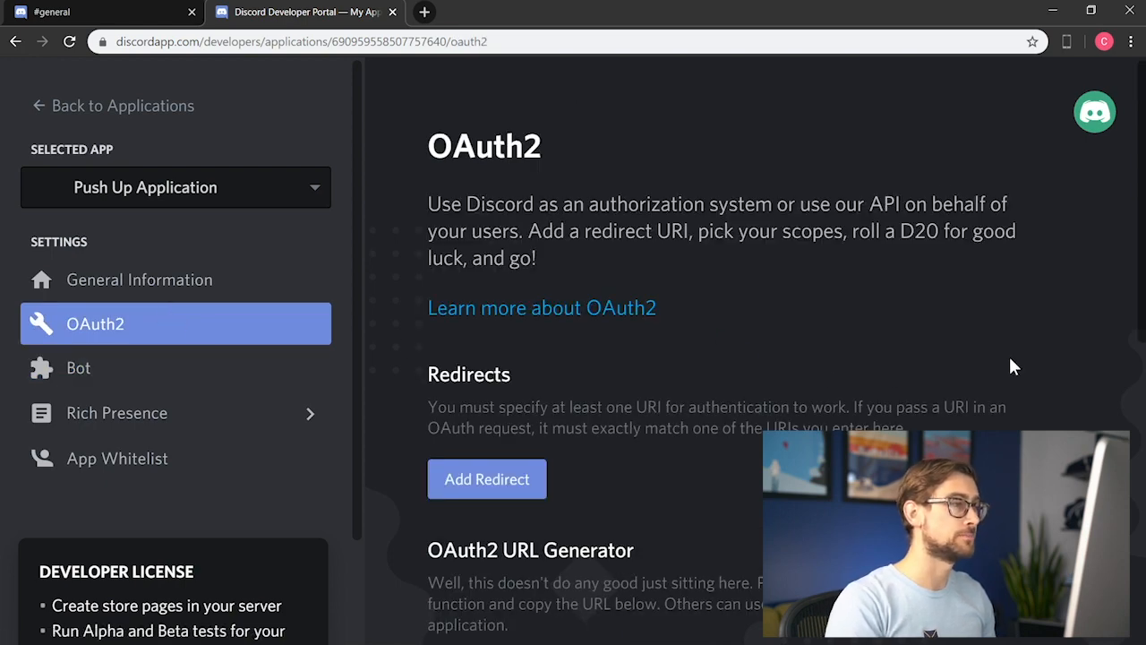
Step: Tick the bot scope on the OAuth2 page and reveal the Bot Permissions section
{"action": "scroll", "scroll_direction": "down", "scroll_amount": 3}
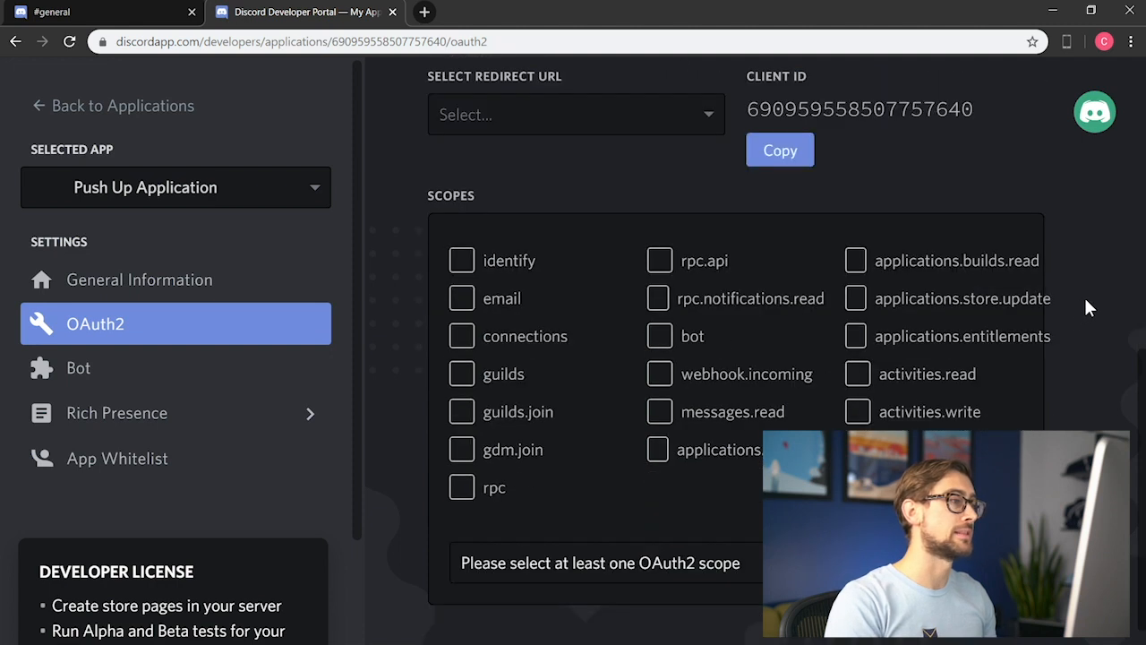
{"action": "mouse_move", "coordinate": [659, 337]}
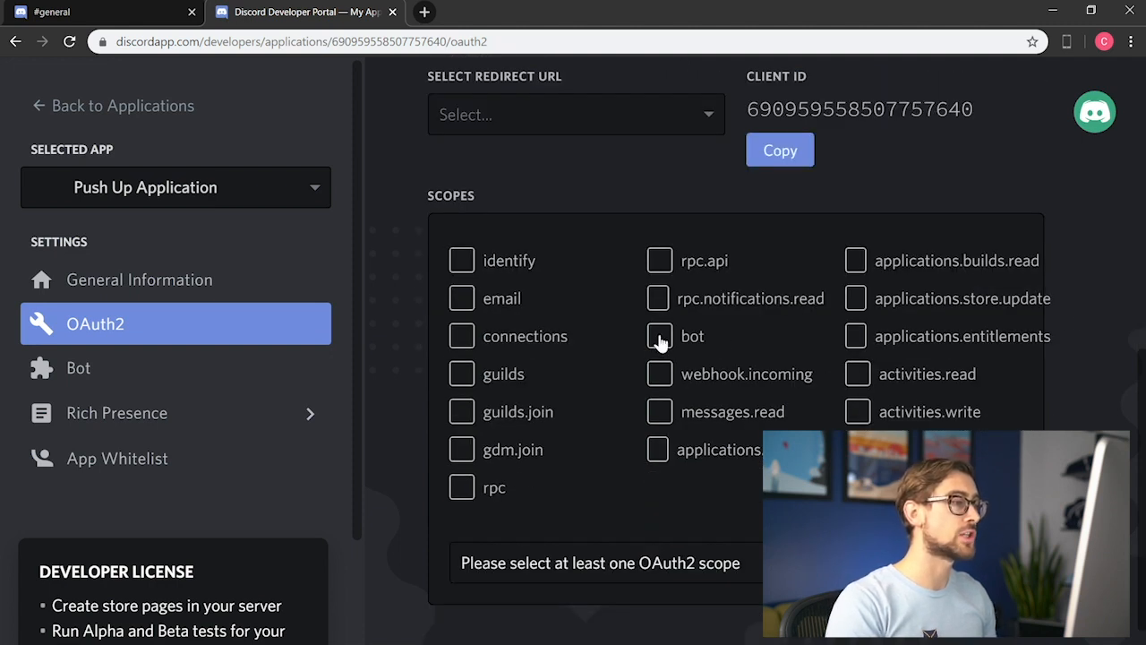
{"action": "left_click", "coordinate": [659, 337]}
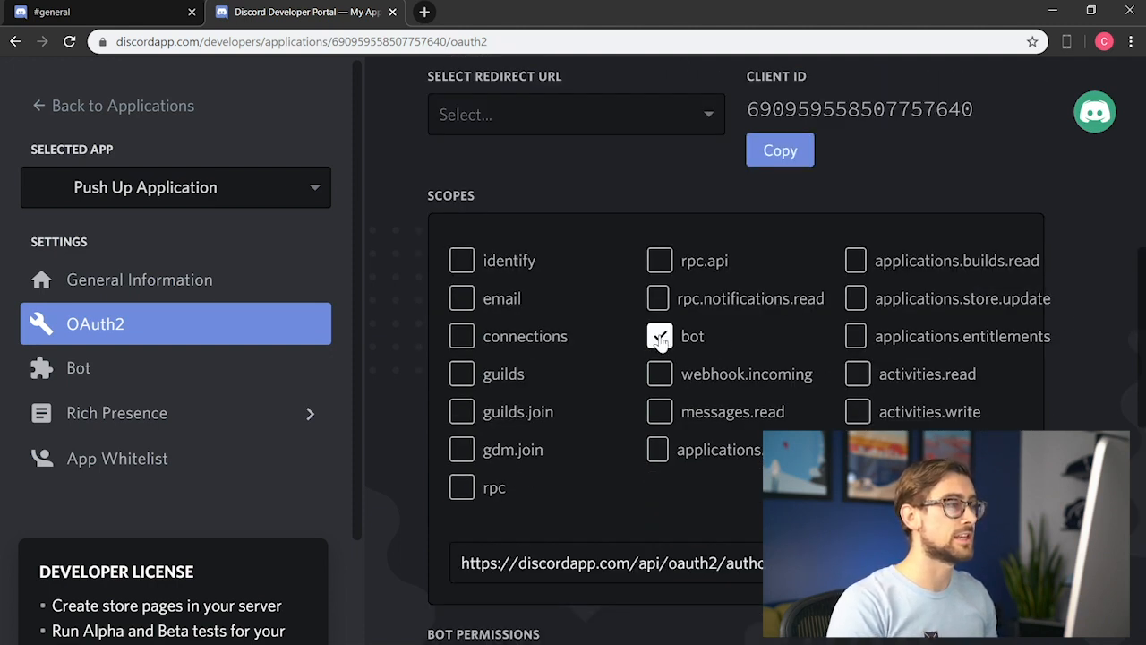
{"action": "left_click", "coordinate": [659, 336]}
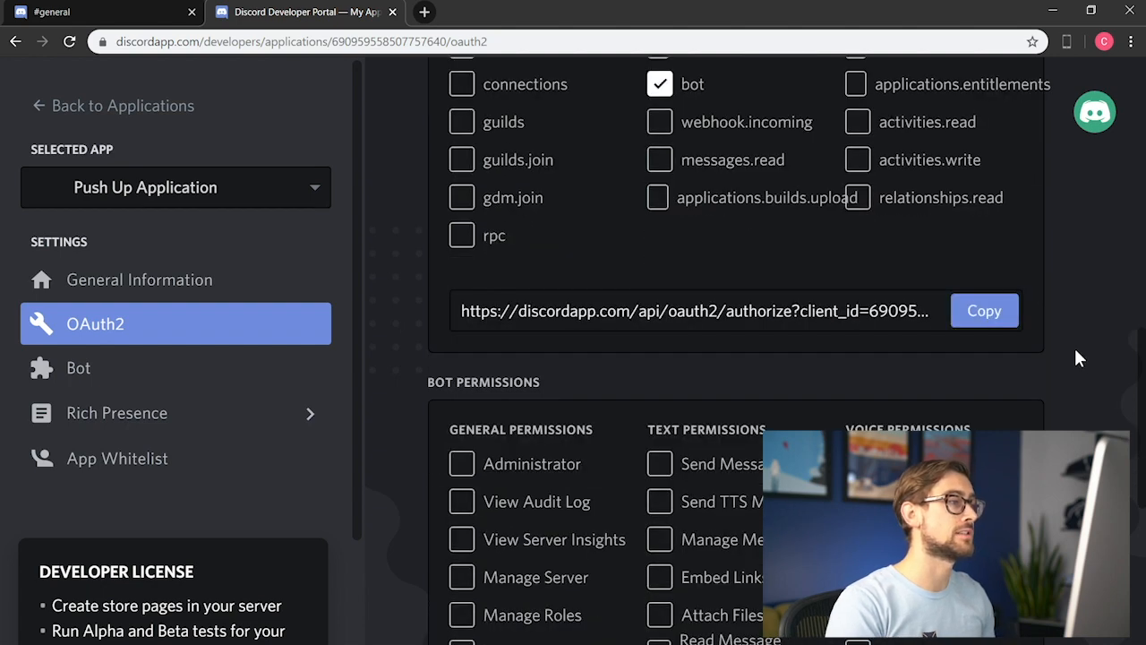
{"action": "scroll", "scroll_direction": "down", "scroll_amount": 3}
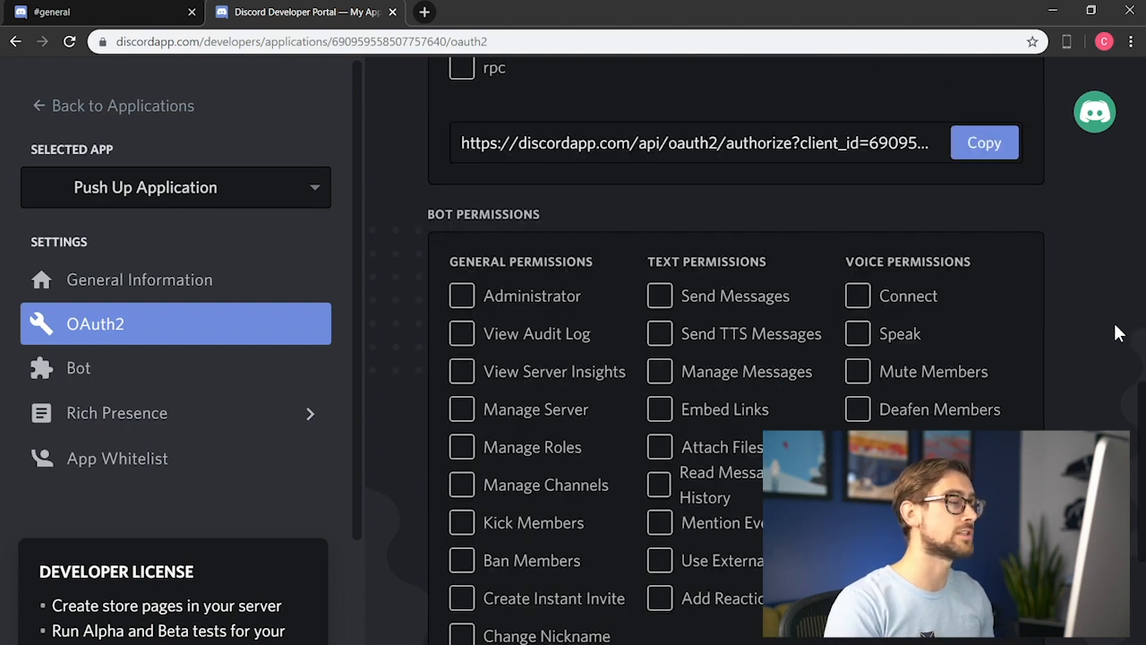
{"action": "scroll", "scroll_direction": "down", "scroll_amount": 3}
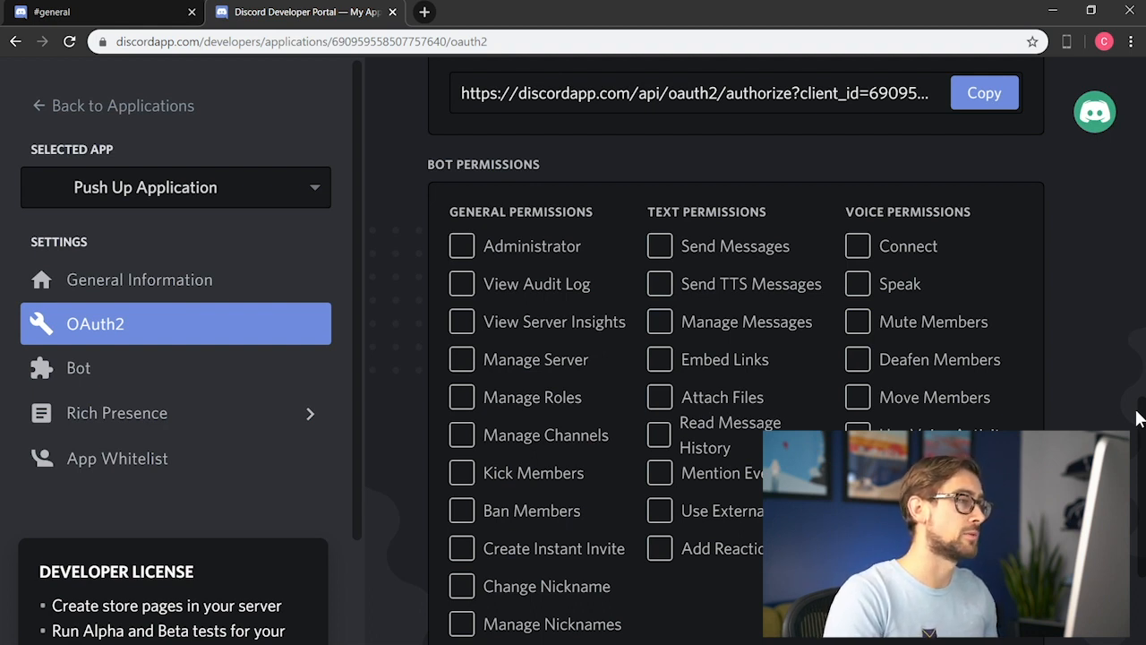
Step: Grant the bot Administrator permission and copy the generated authorization URL
{"action": "left_click", "coordinate": [462, 246]}
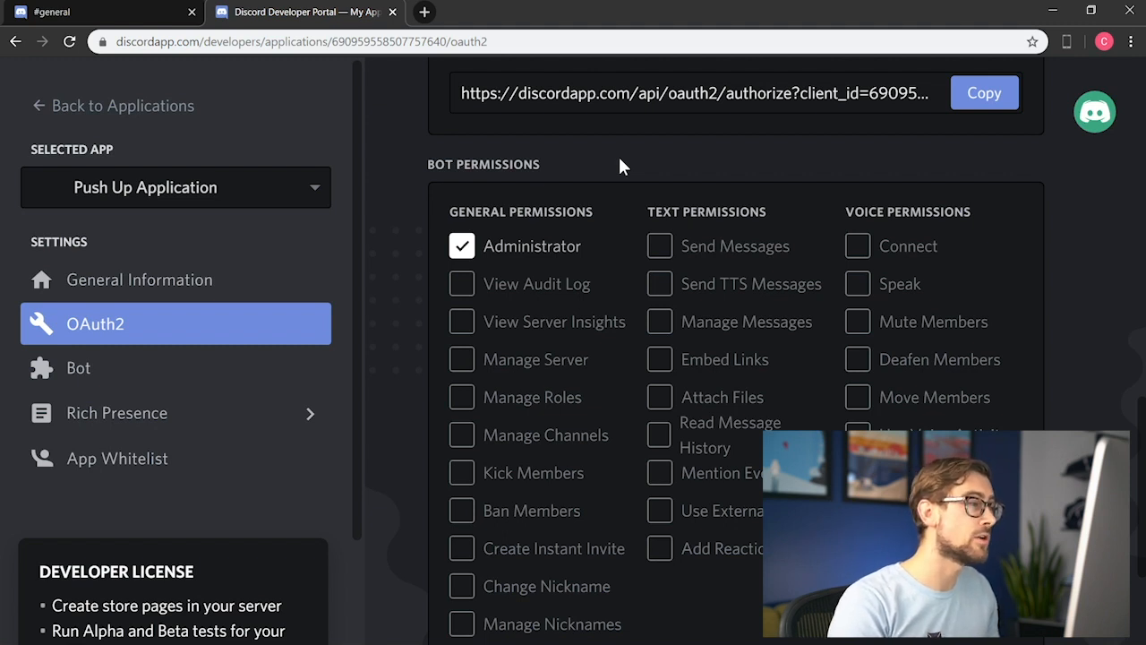
{"action": "mouse_move", "coordinate": [743, 200]}
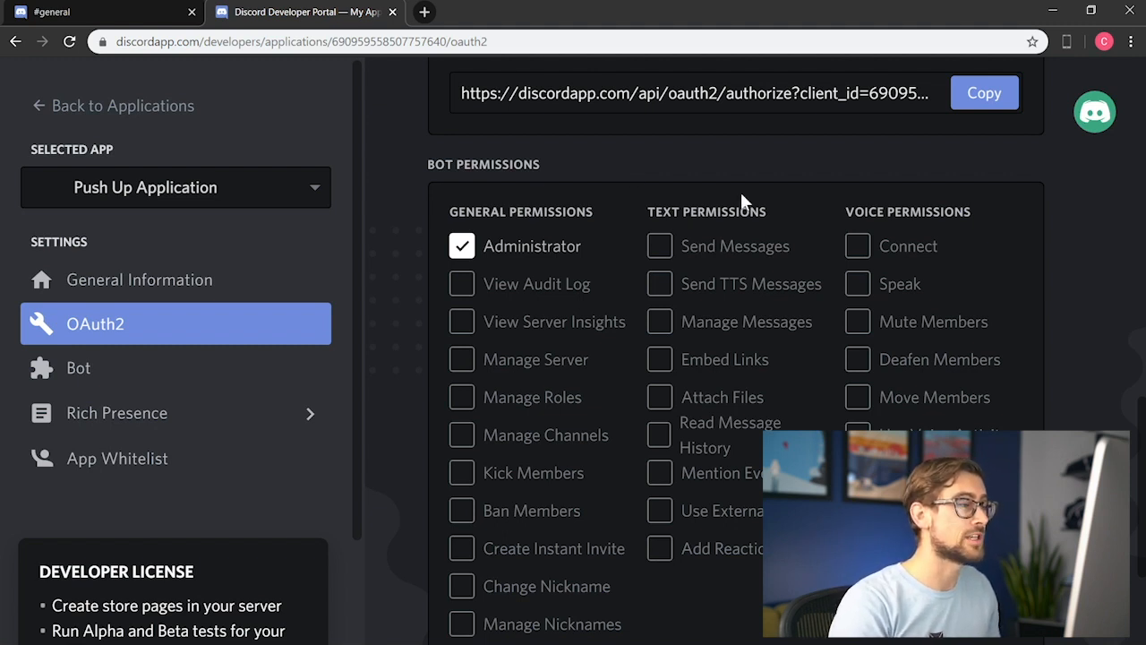
{"action": "left_click", "coordinate": [985, 93]}
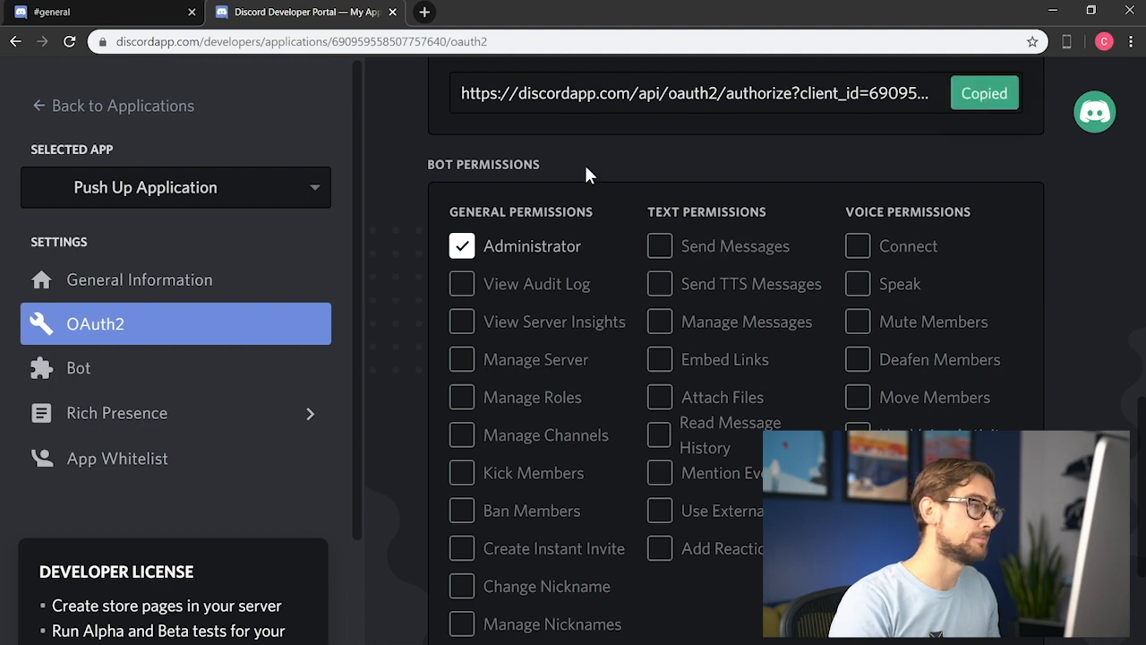
Step: Authorize Push Up Application into the Kite Fitness server with Administrator permission, passing reCAPTCHA
{"action": "left_click", "coordinate": [623, 11]}
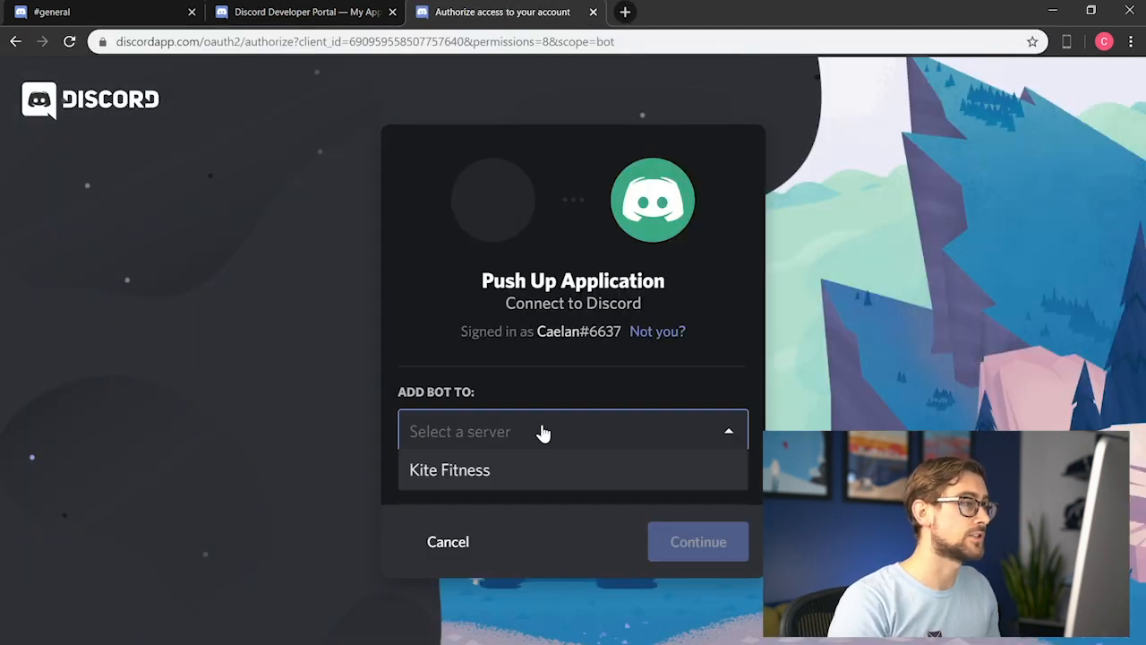
{"action": "left_click", "coordinate": [448, 469]}
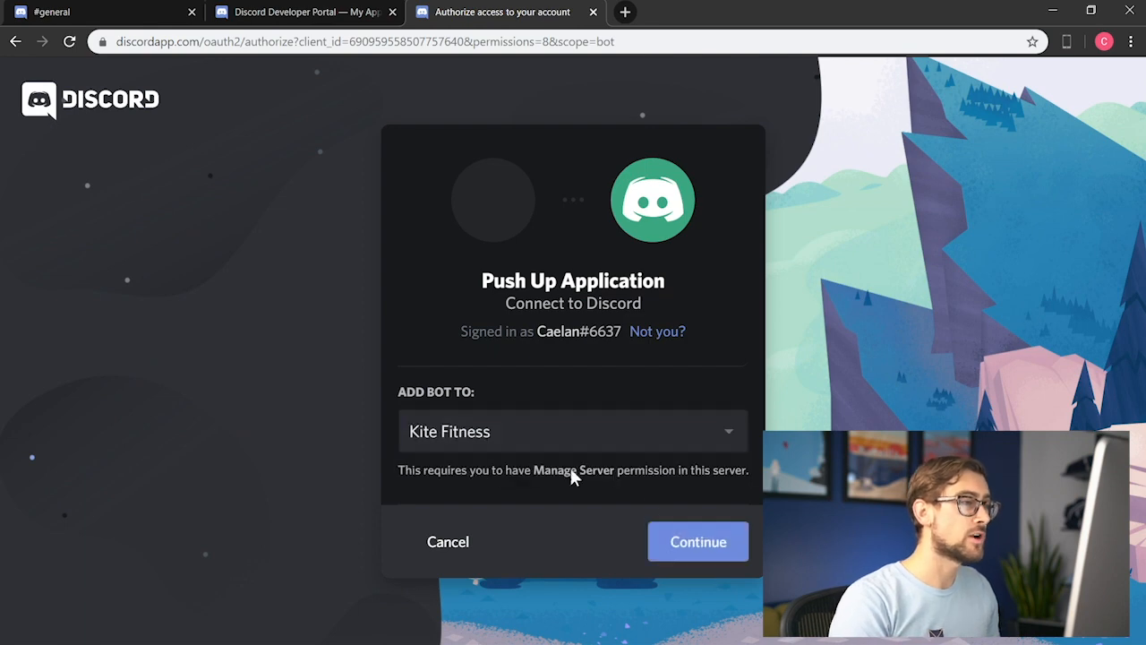
{"action": "left_click", "coordinate": [699, 541]}
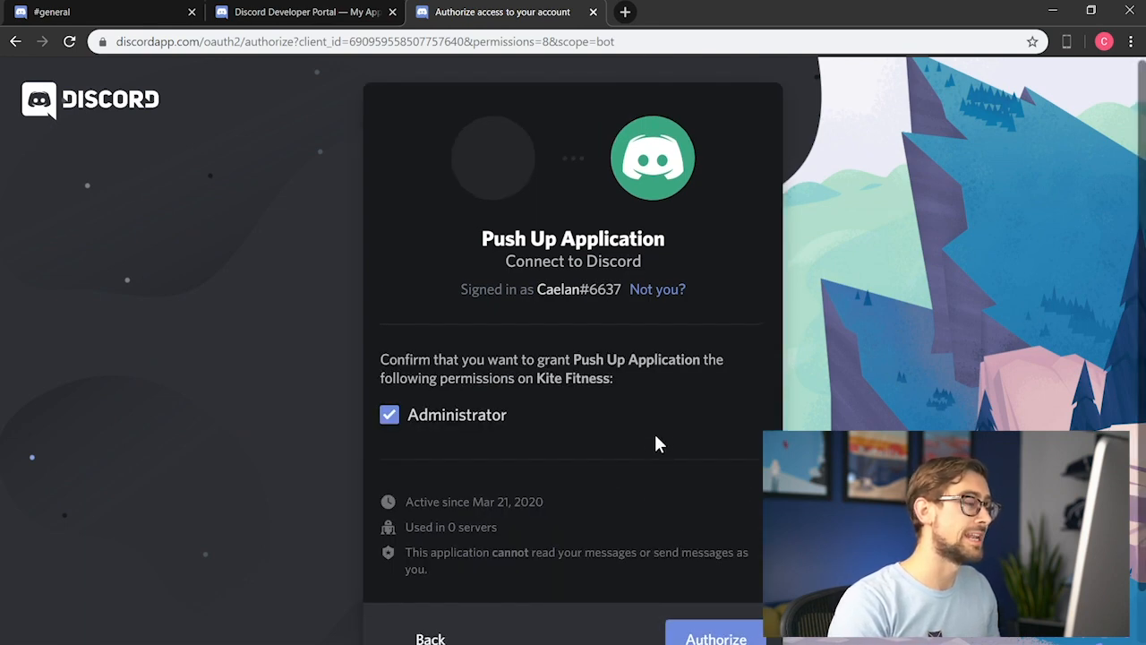
{"action": "left_click", "coordinate": [716, 636]}
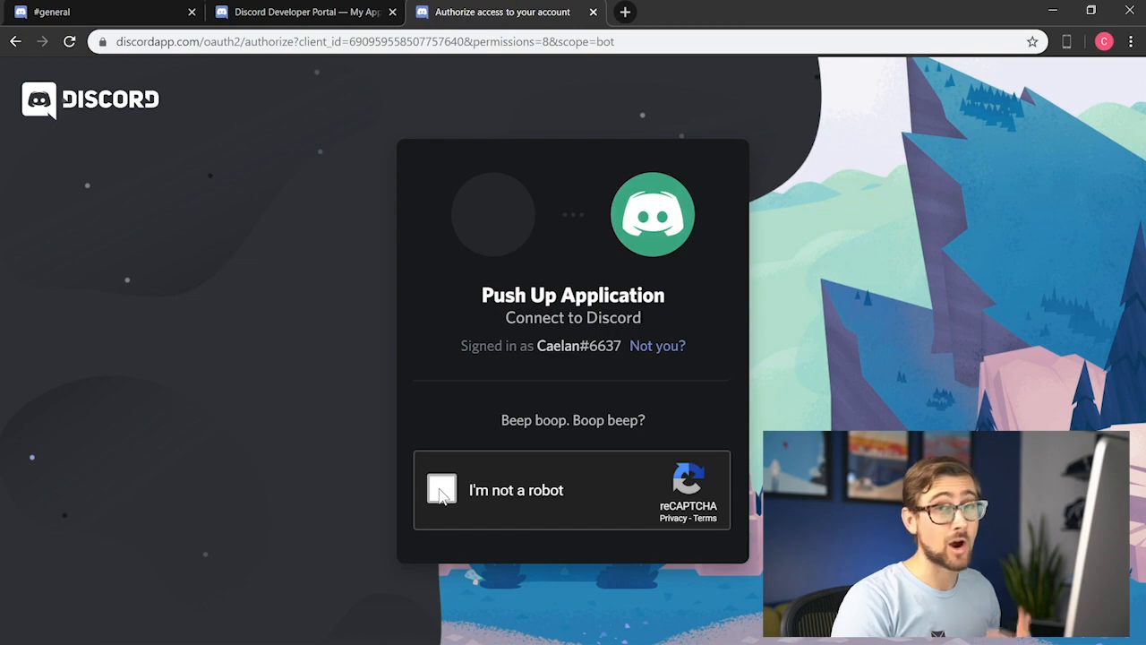
{"action": "left_click", "coordinate": [441, 491]}
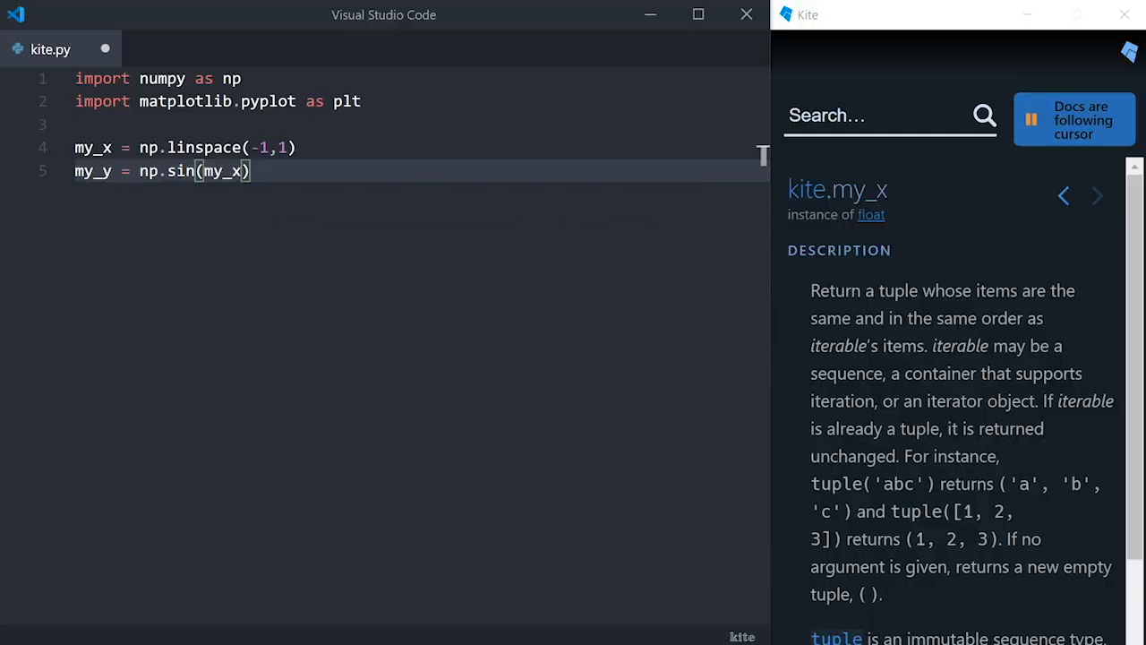
Step: Write the plt.plot and plt.savefig lines in kite.py using Kite autocompletions
{"action": "type", "text": "plt.plot(my_x,my_y"}
{"action": "type", "text": "plt.title(title"}
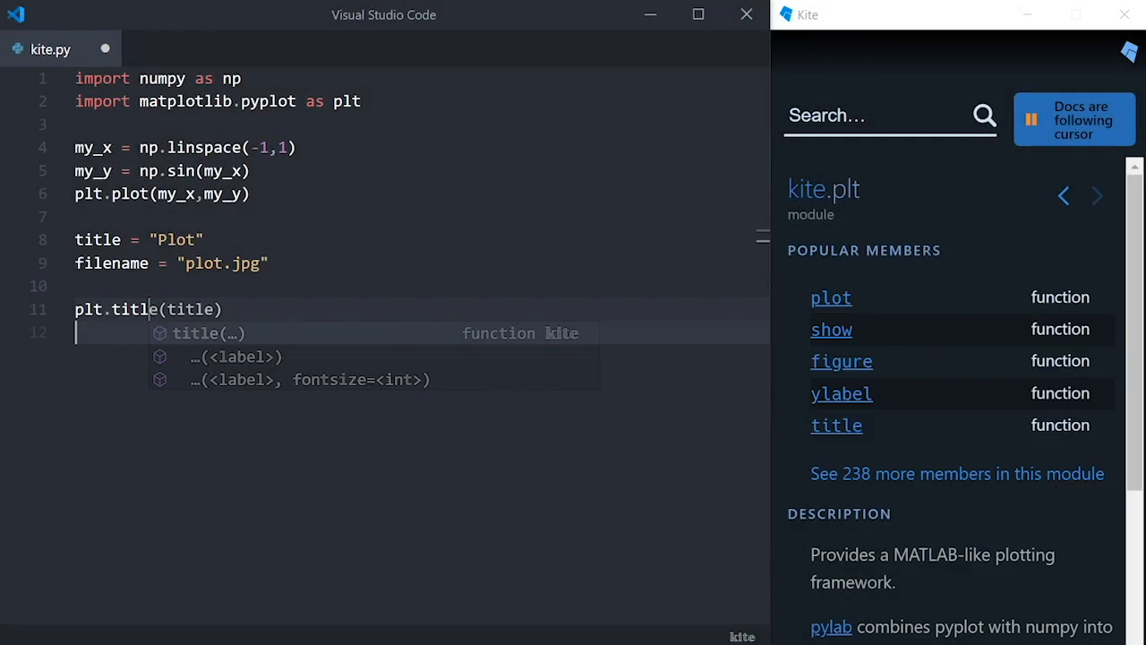
{"action": "type", "text": "plt.sa"}
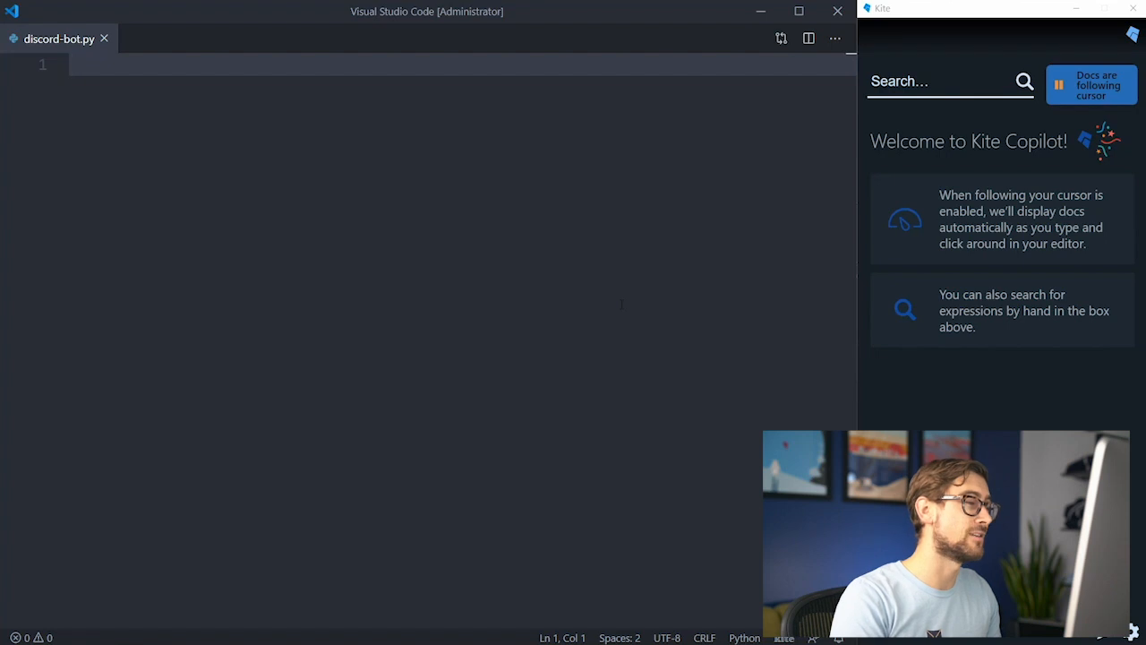
Step: Import discord, asyncio, os, random and datetime in discord-bot.py
{"action": "type", "text": "import discord"}
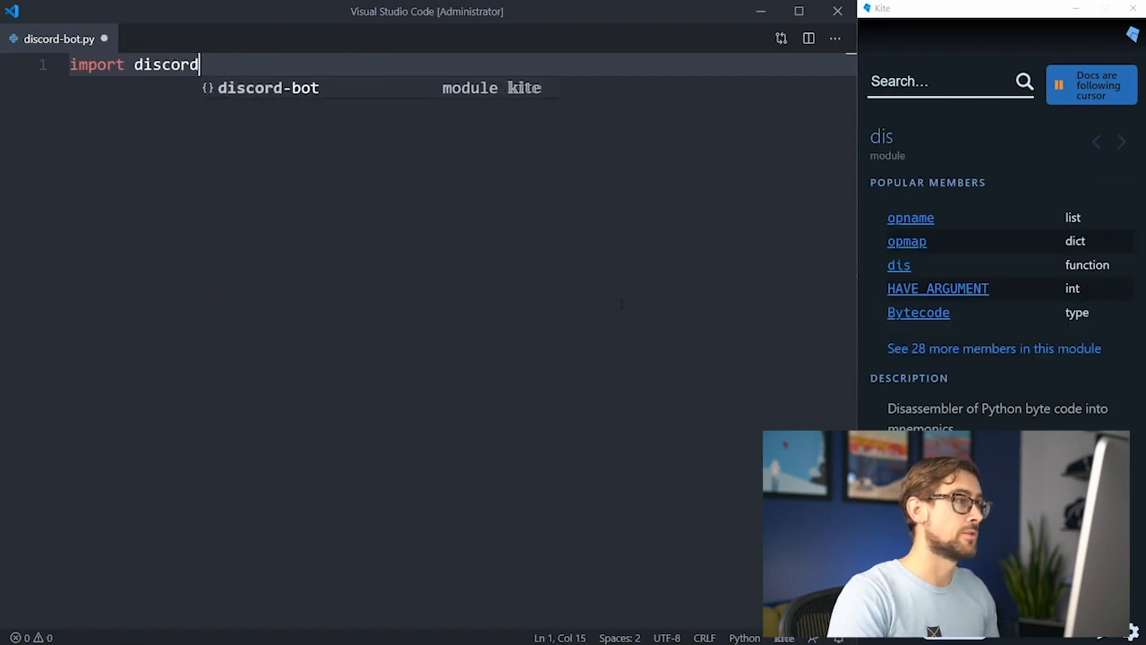
{"action": "type", "text": "i"}
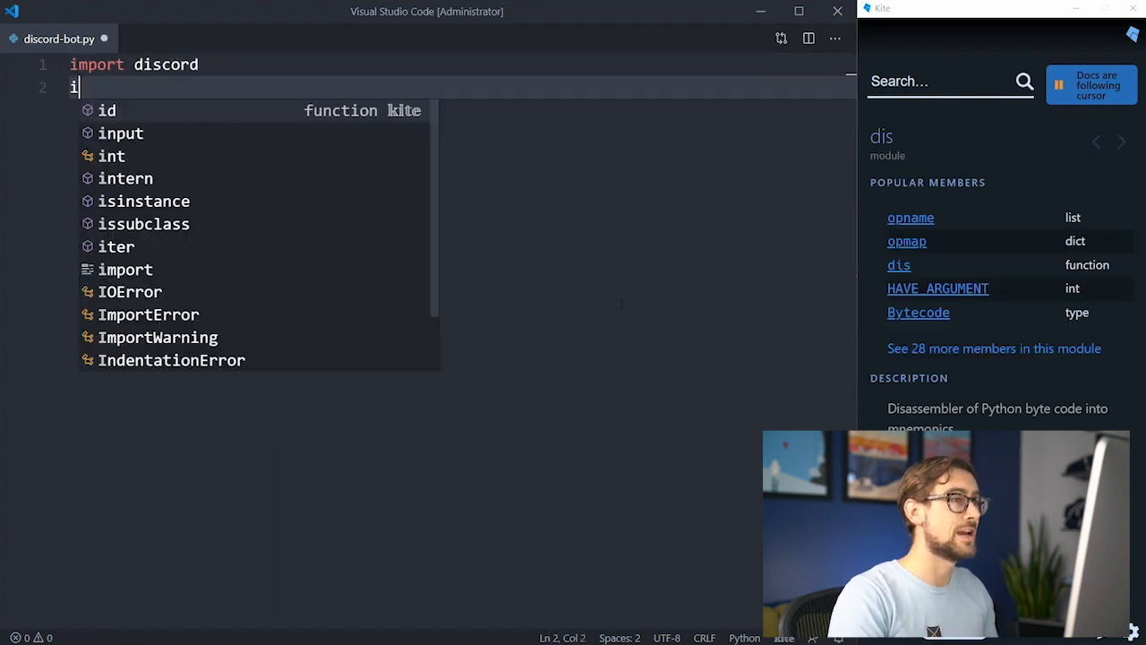
{"action": "type", "text": "mport asyncio"}
{"action": "type", "text": "import os"}
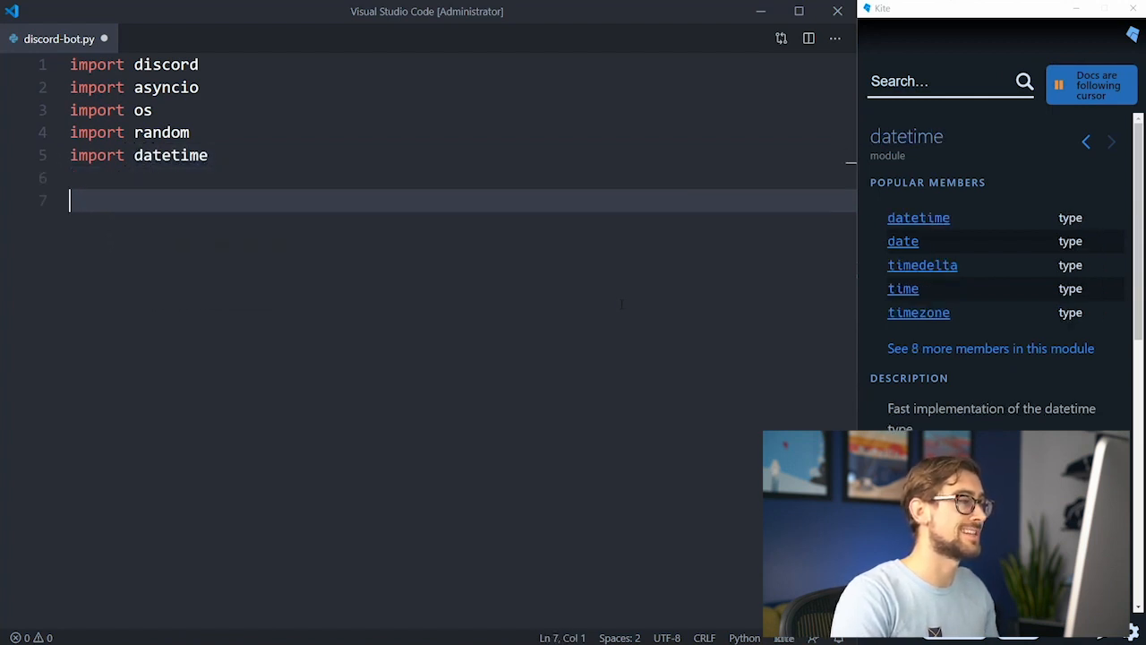
Step: Create bot as discord.Client()
{"action": "type", "text": "bot ="}
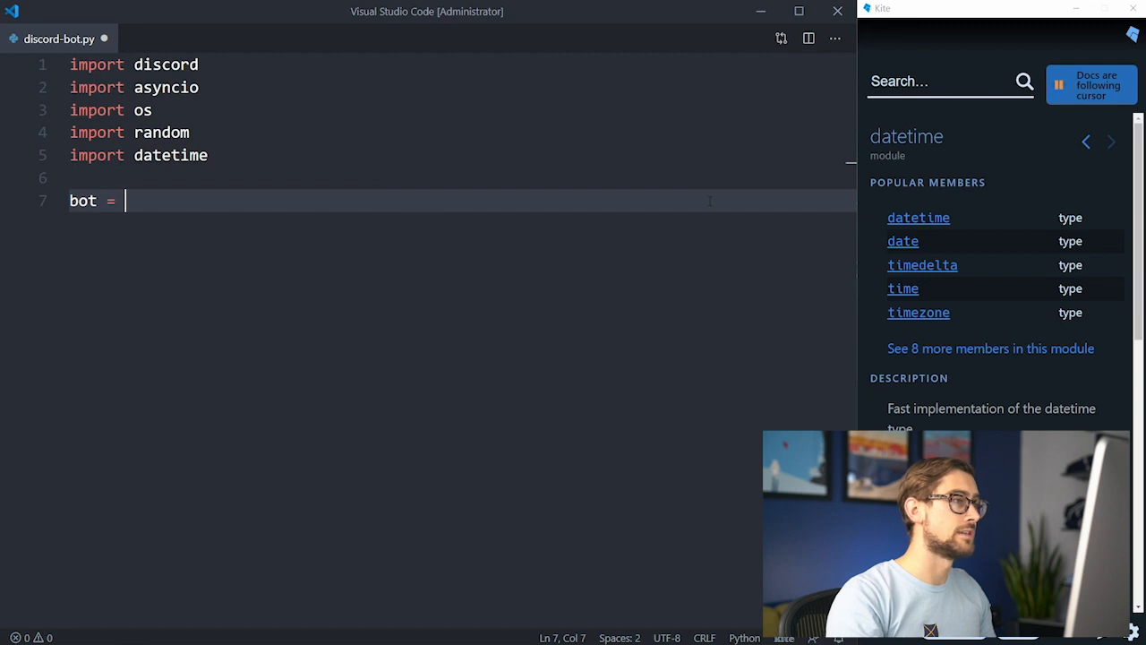
{"action": "type", "text": "discord.Cli"}
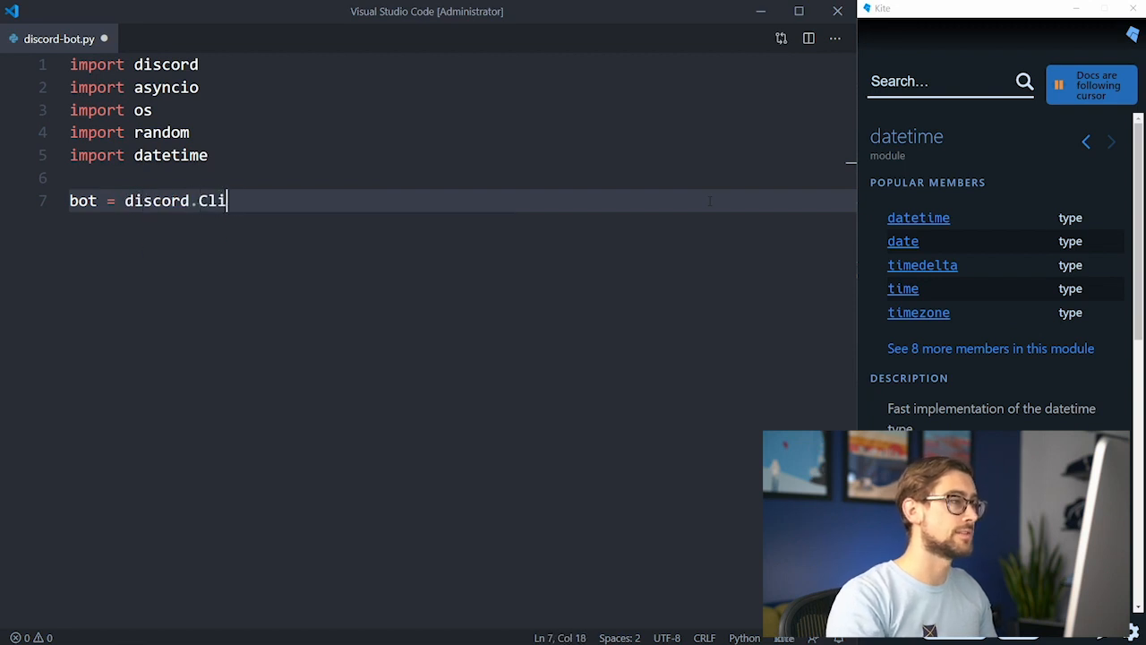
{"action": "type", "text": "ent()"}
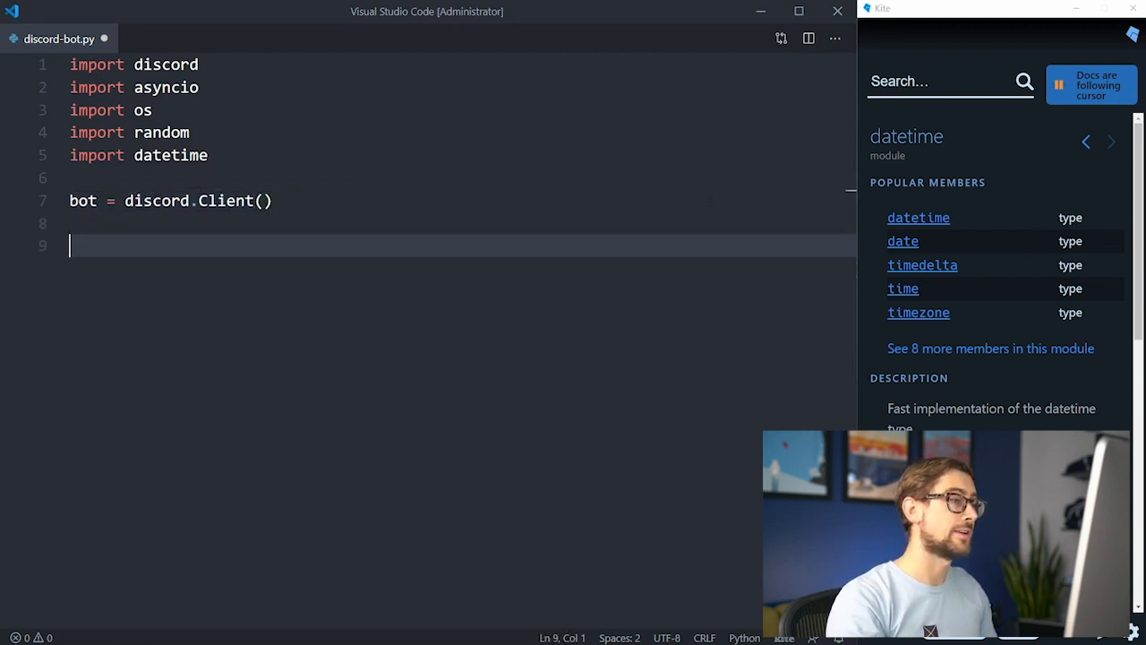
{"action": "type", "text": "@bot.event"}
{"action": "type", "text": "def on_message(message):"}
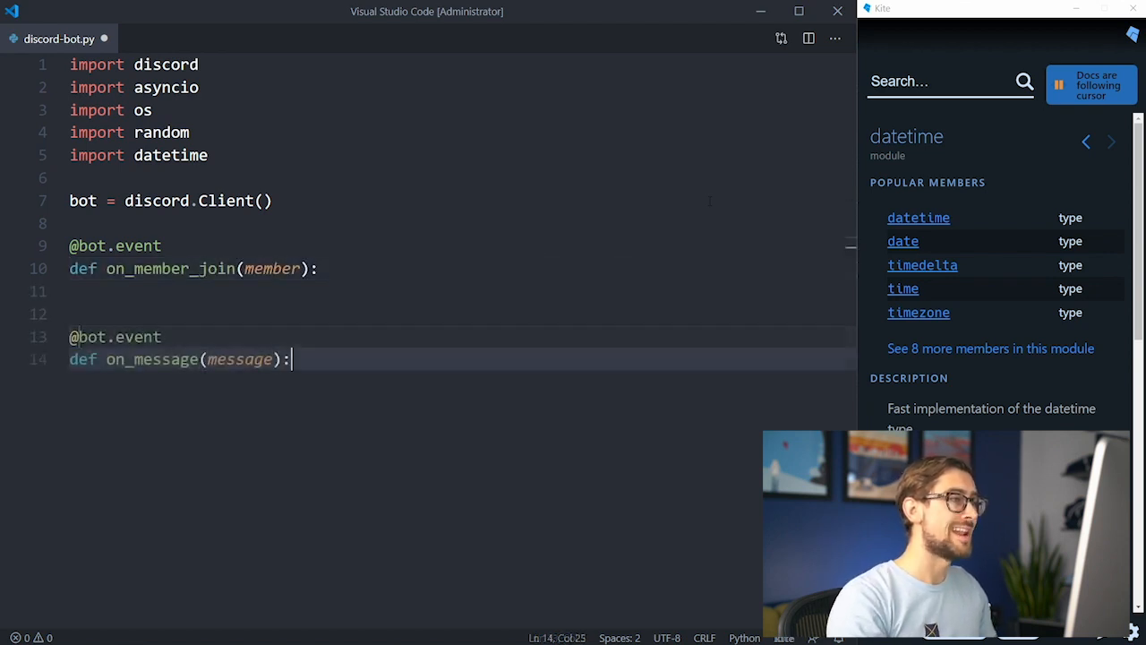
{"action": "key", "text": "Enter"}
{"action": "type", "text": "def pushup_reminder():"}
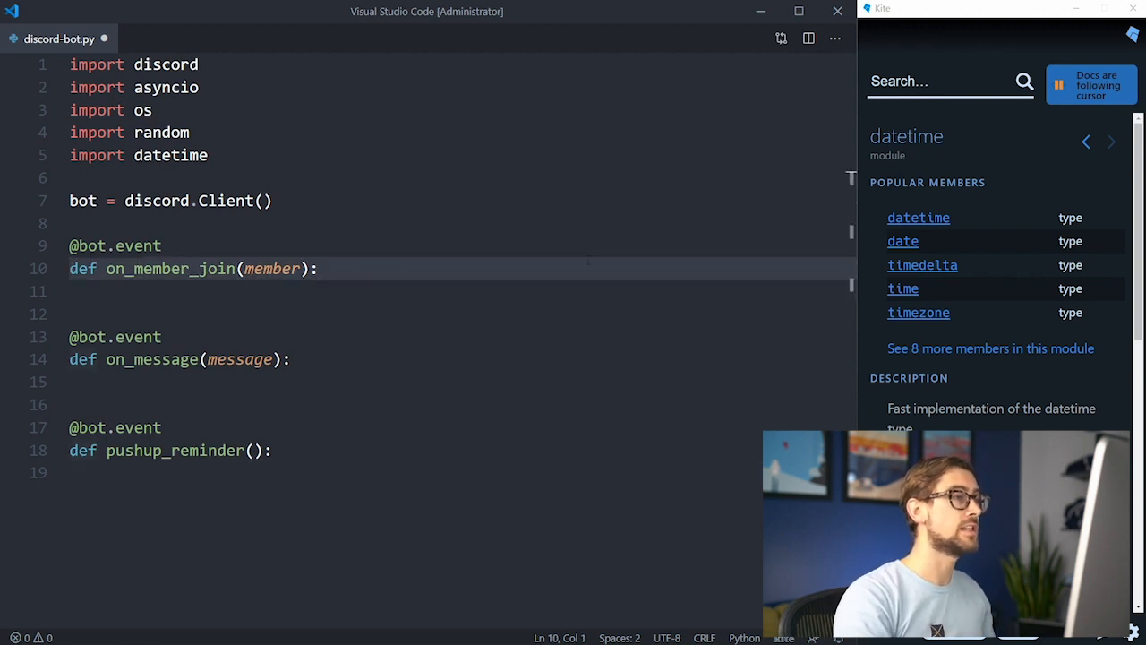
{"action": "type", "text": "async"}
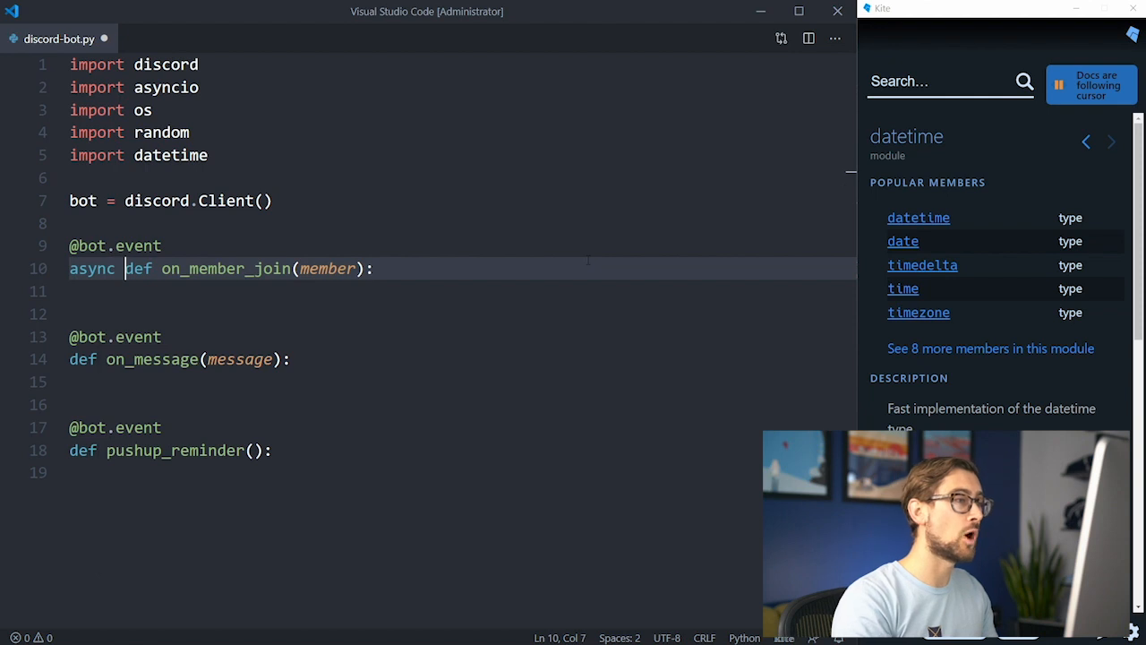
{"action": "type", "text": "await"}
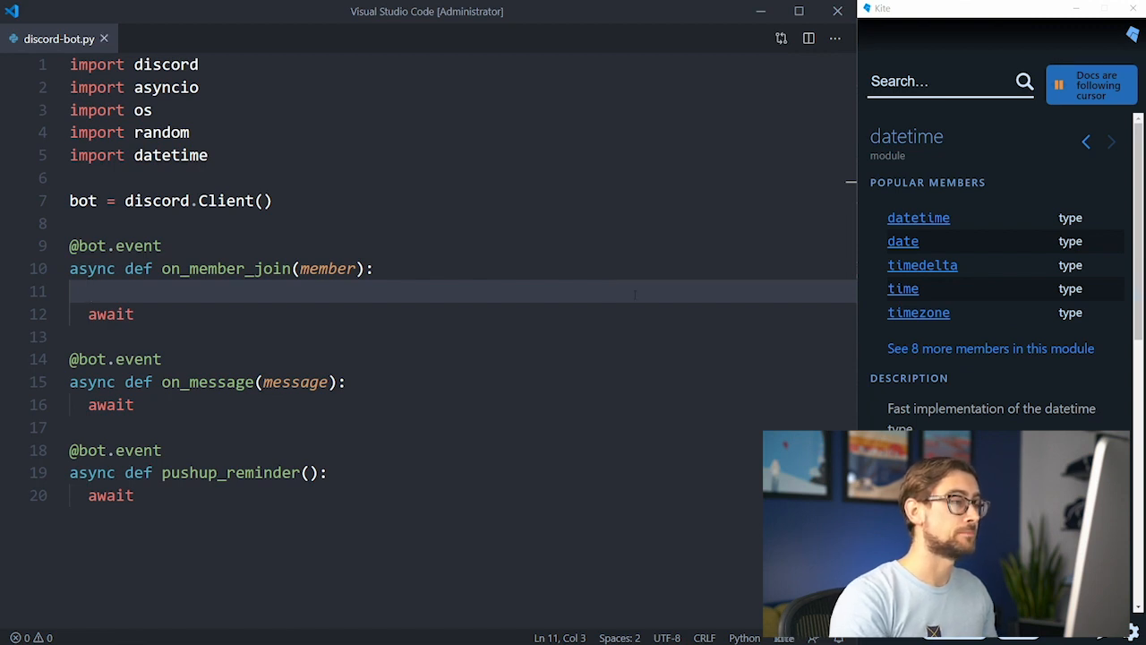
Step: In on_member_join, return if member.id == bot.id, then fetch channel via discord.utils.get(bot.guilds[0]...)
{"action": "type", "text": "if member"}
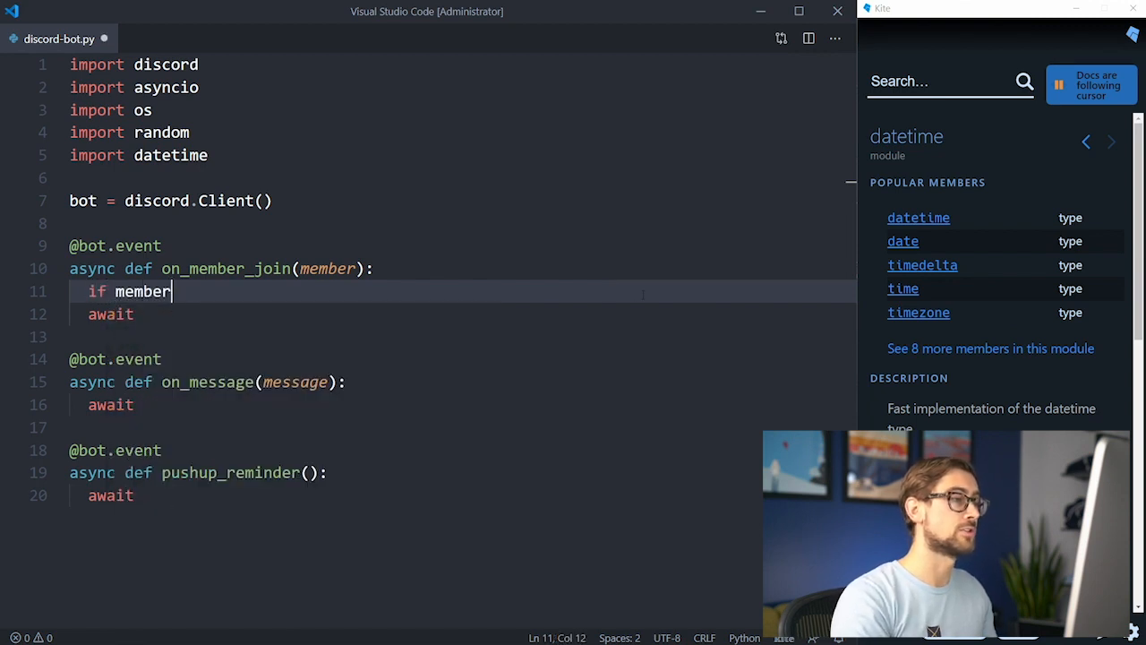
{"action": "type", "text": ".id == bot.id"}
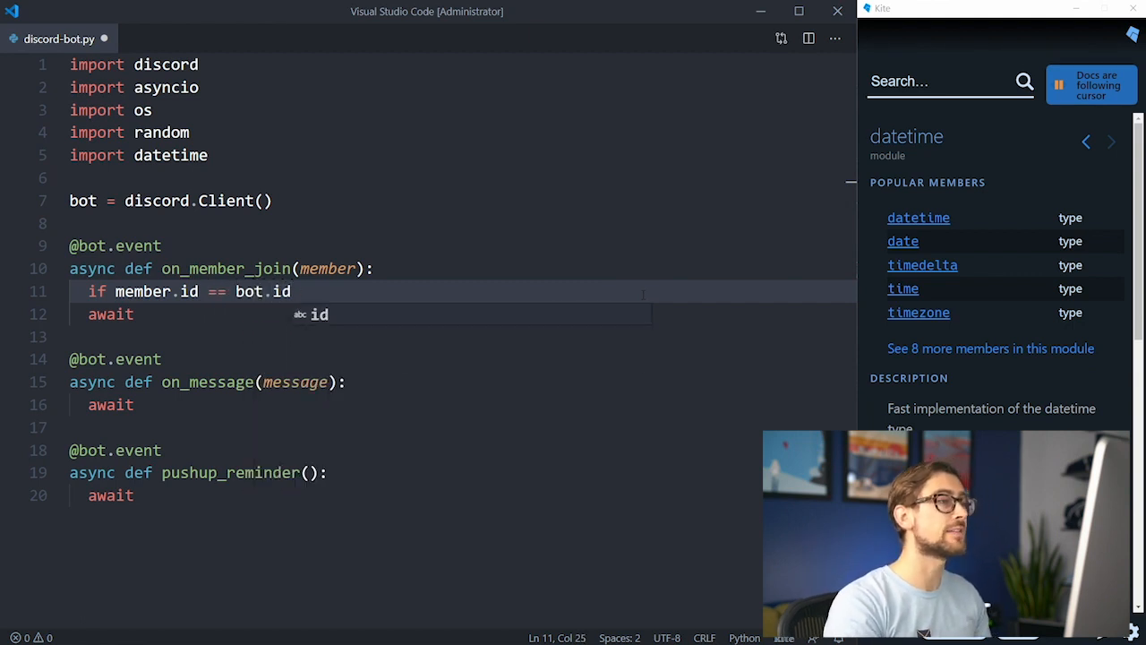
{"action": "type", "text": "return"}
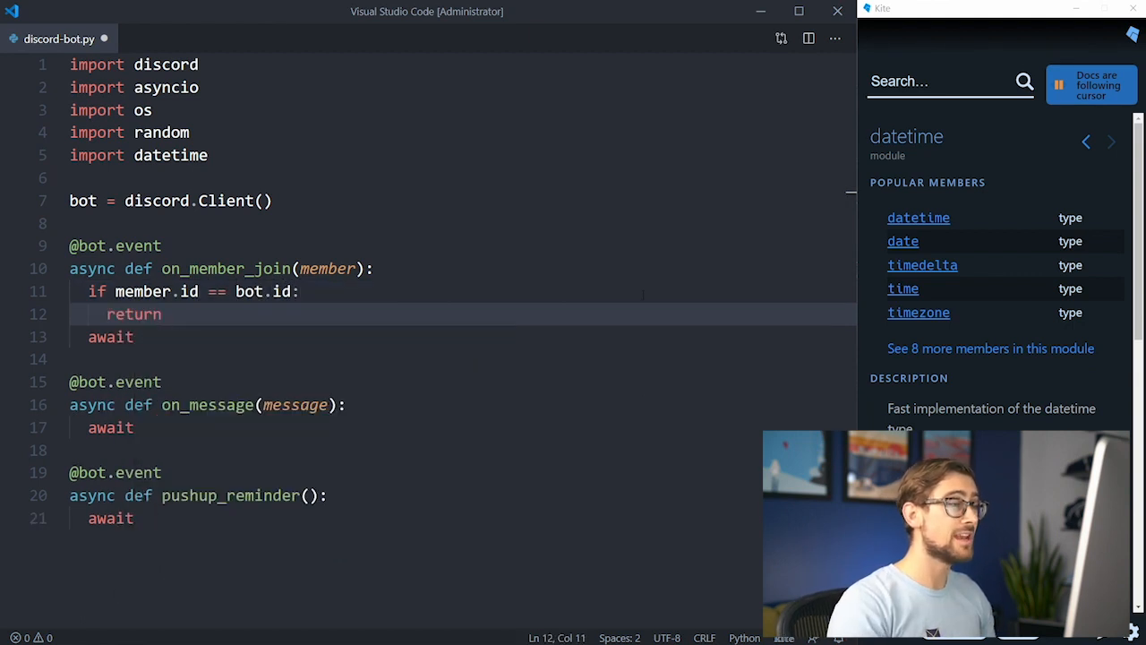
{"action": "type", "text": "channe"}
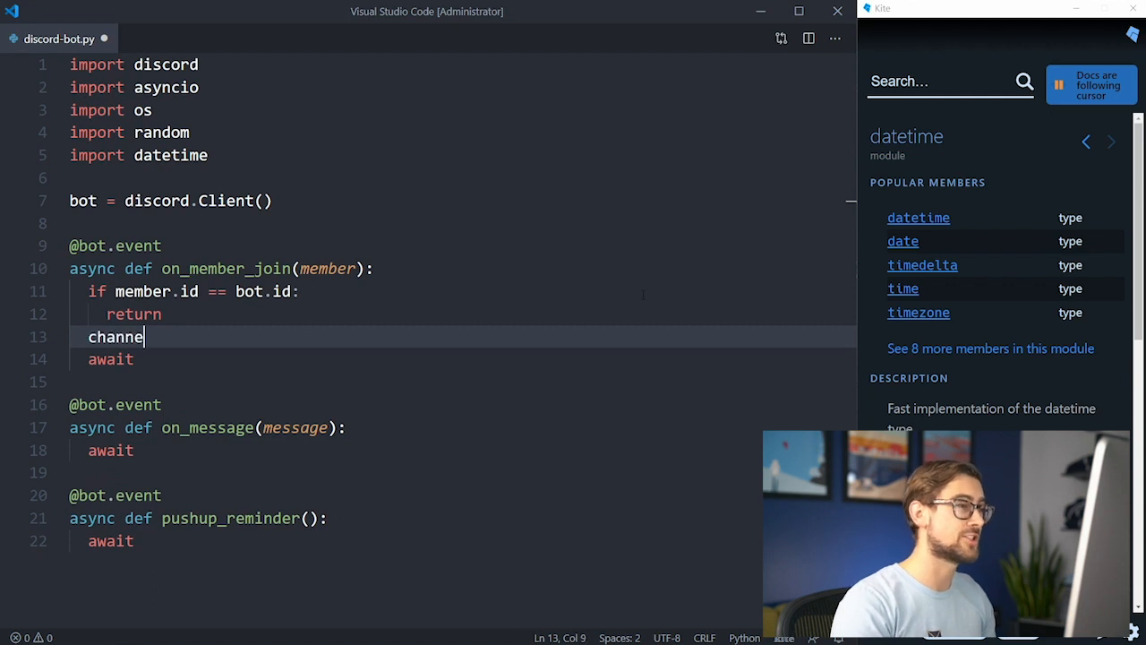
{"action": "type", "text": "= discord.utils.get(bot"}
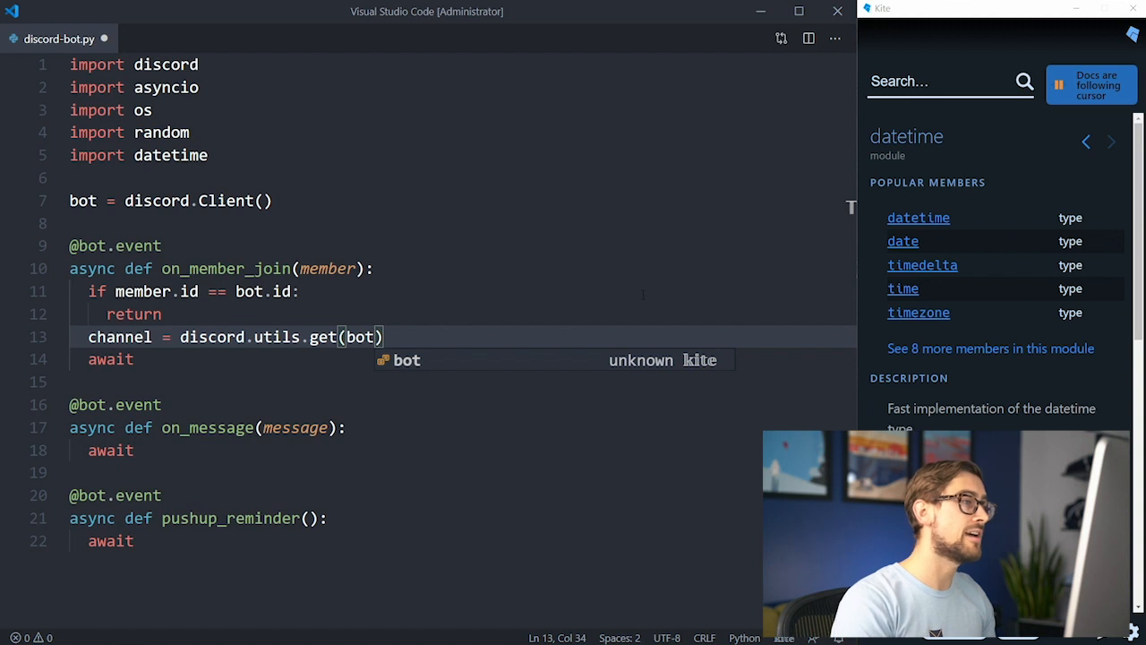
{"action": "type", "text": ".guilds[0].channels, name=\"general"}
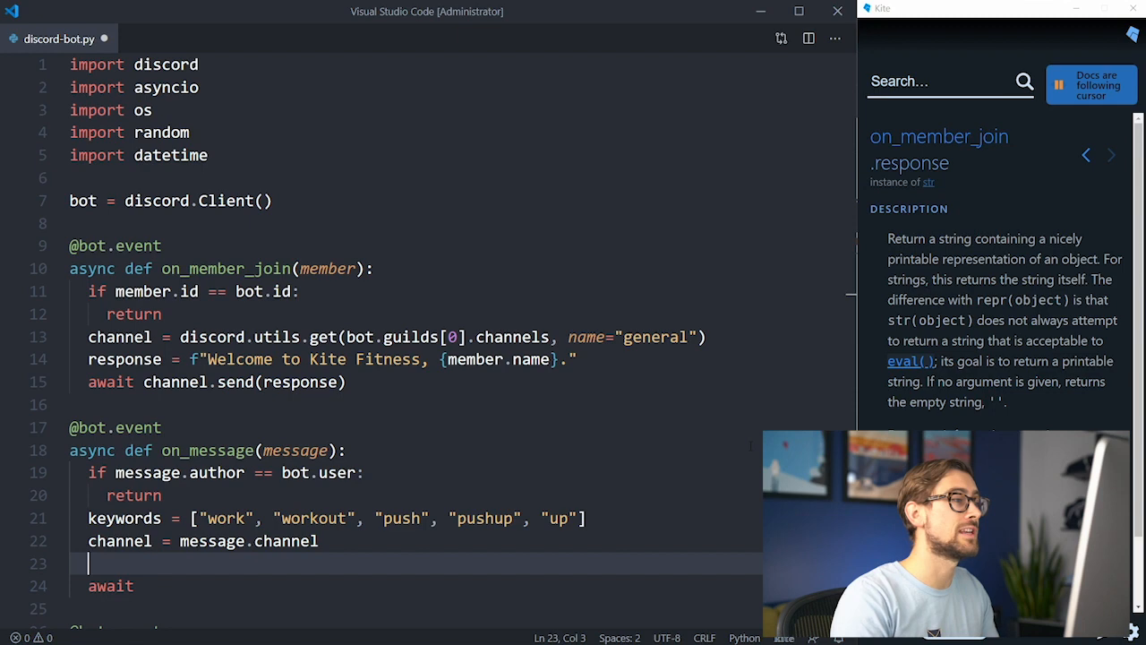
Step: Loop over keywords; if keyword.lower() is in message.content.lower(), send the 'Drop and give me 10' response
{"action": "type", "text": "for keyword in keywords"}
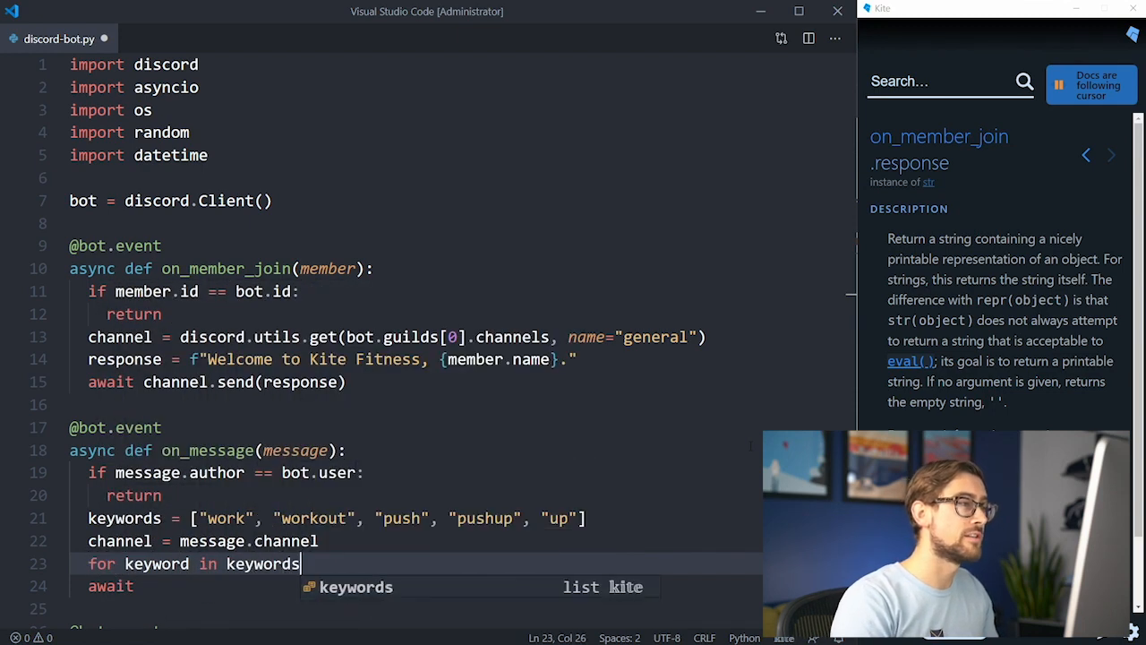
{"action": "type", "text": "if keyword.lower("}
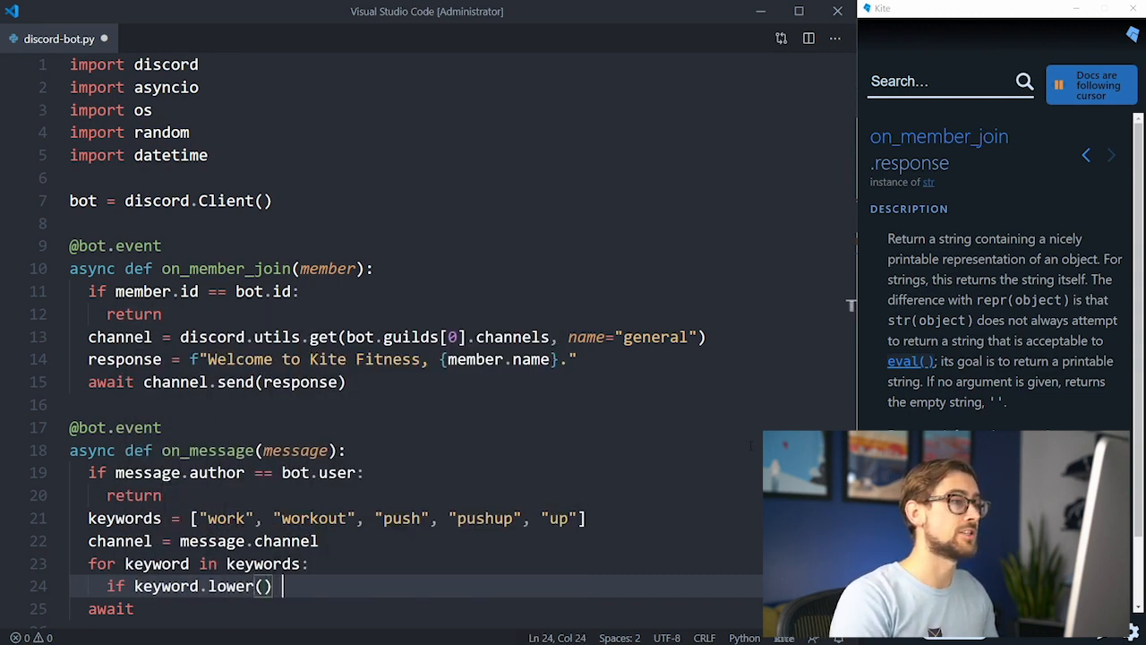
{"action": "type", "text": "in message.content"}
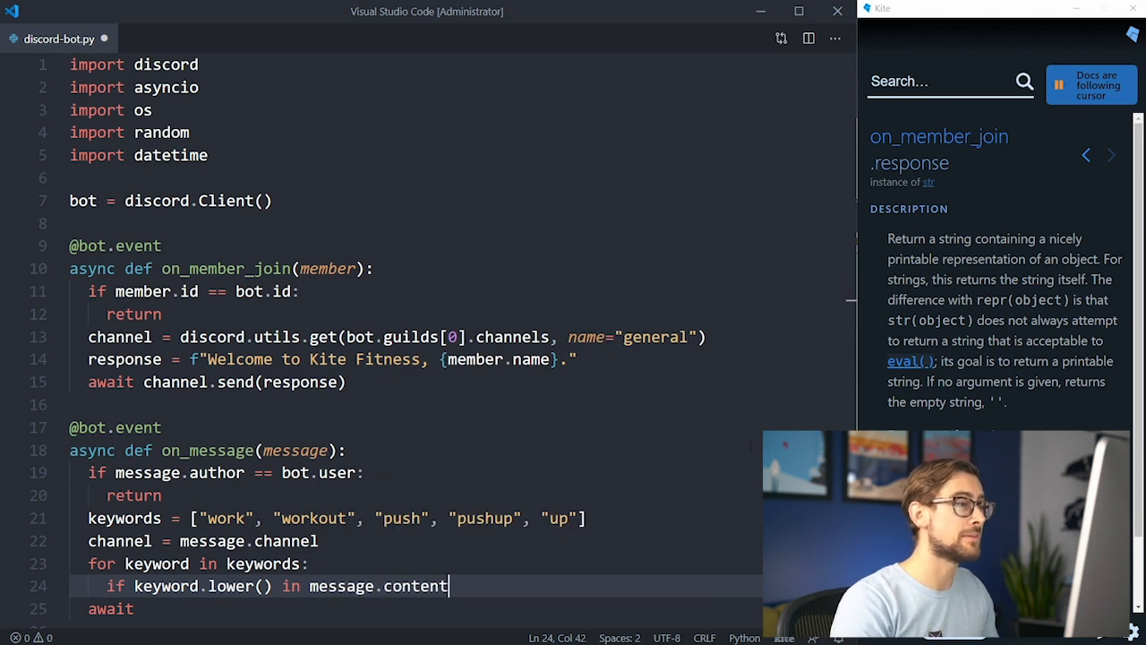
{"action": "type", "text": ".lower():"}
{"action": "type", "text": "response = f\"Did someone say {keyword.lower()}? Drop and give me 10 <"}
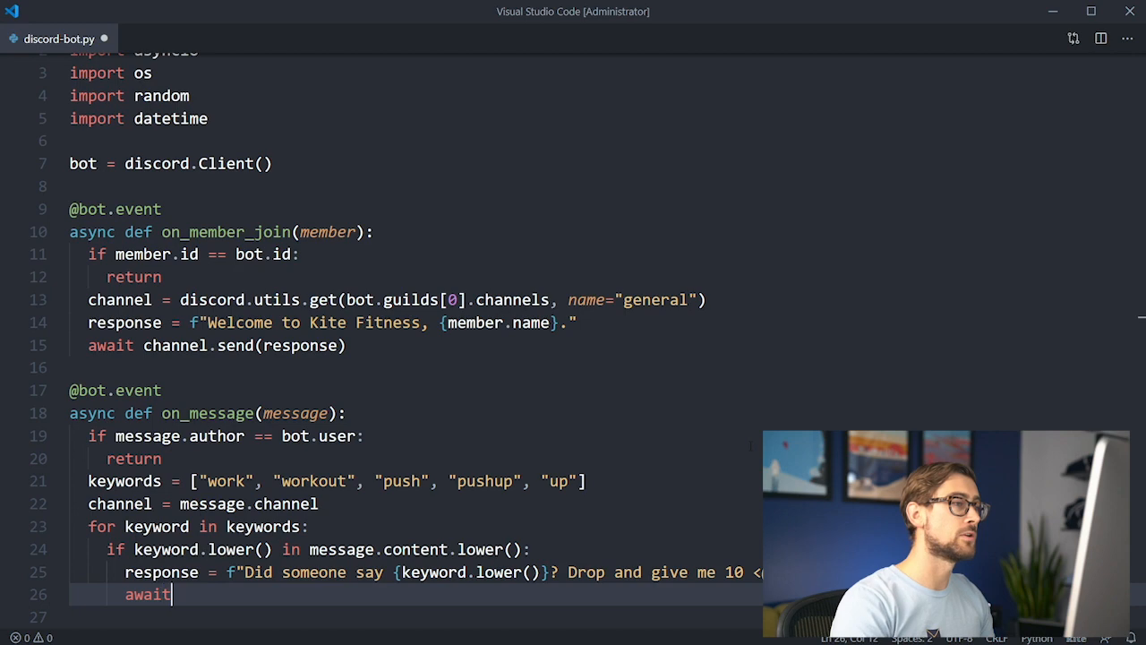
{"action": "type", "text": "channel."}
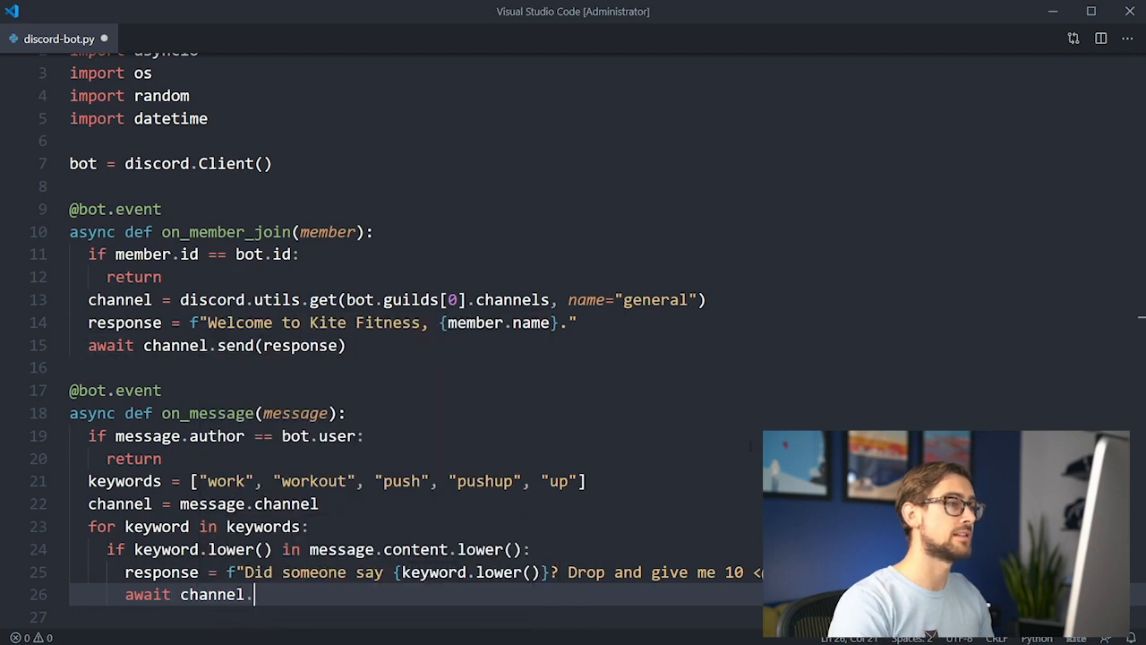
{"action": "type", "text": "response)"}
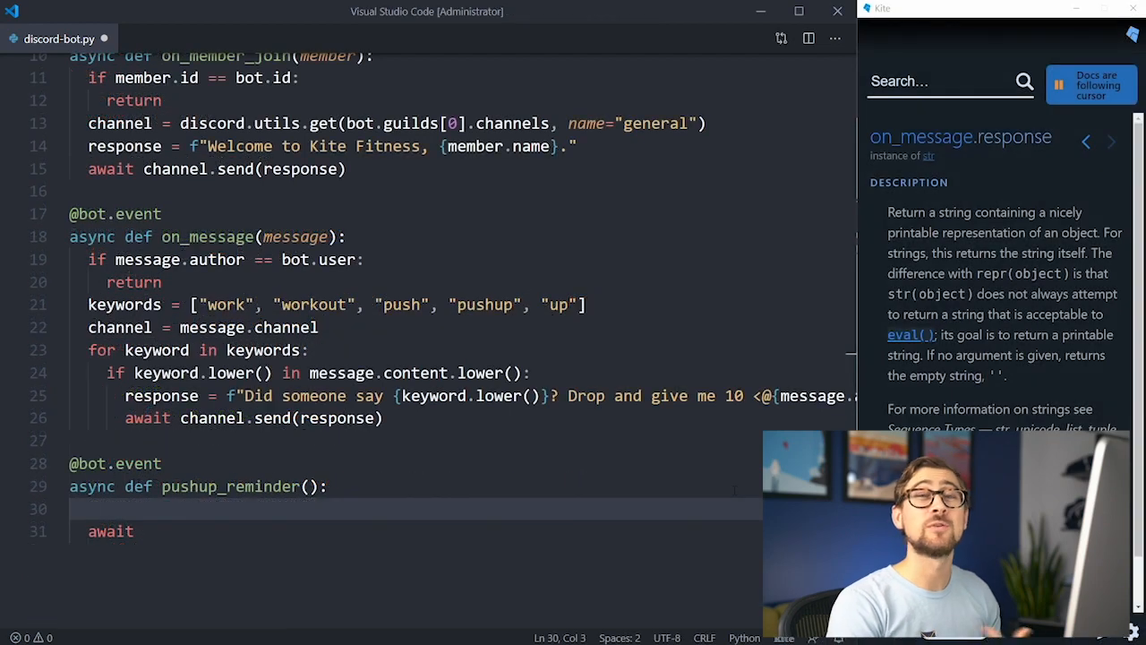
Step: Start pushup_reminder's while True loop with wait_until_ready and gather online member ids
{"action": "type", "text": "wait bot.wa"}
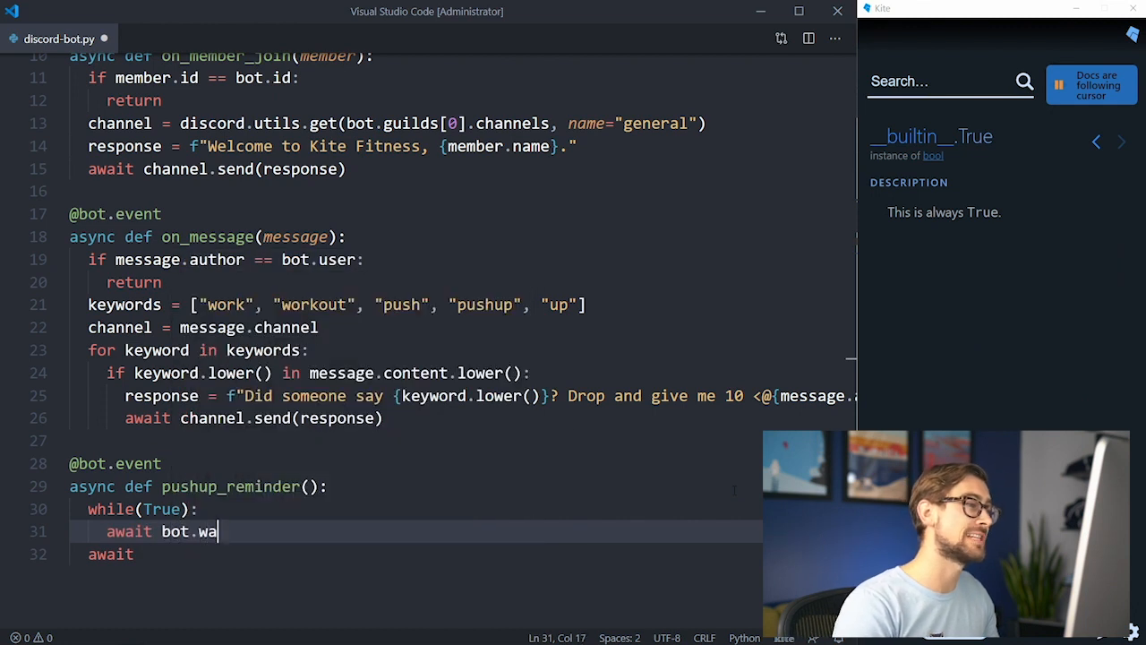
{"action": "type", "text": "it_until"}
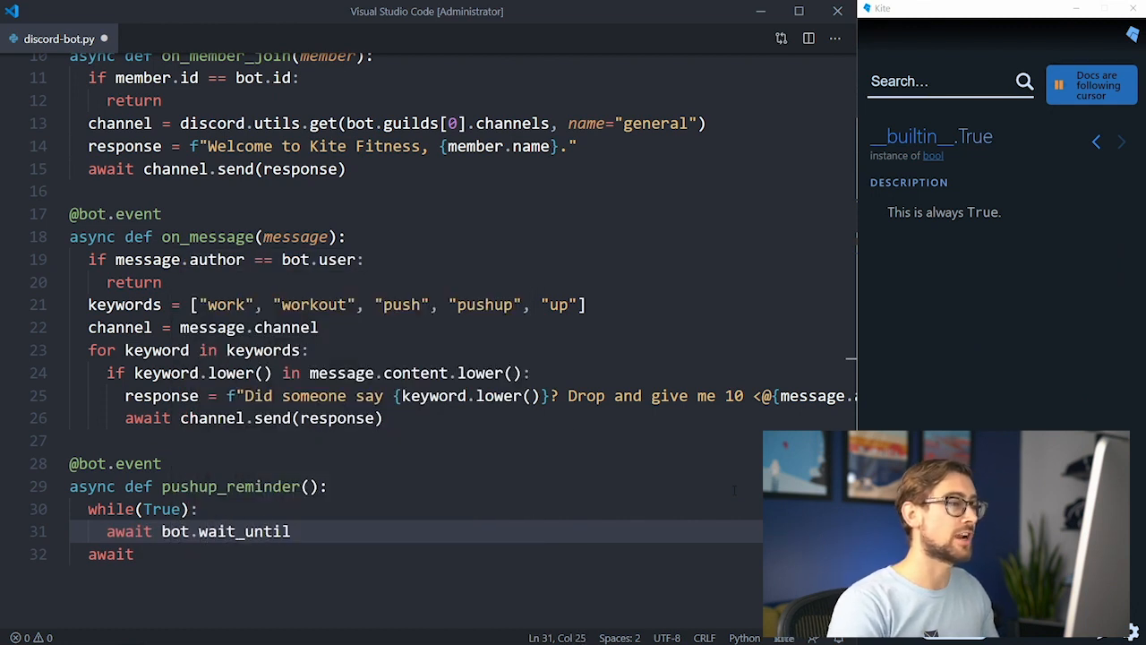
{"action": "type", "text": "_ready"}
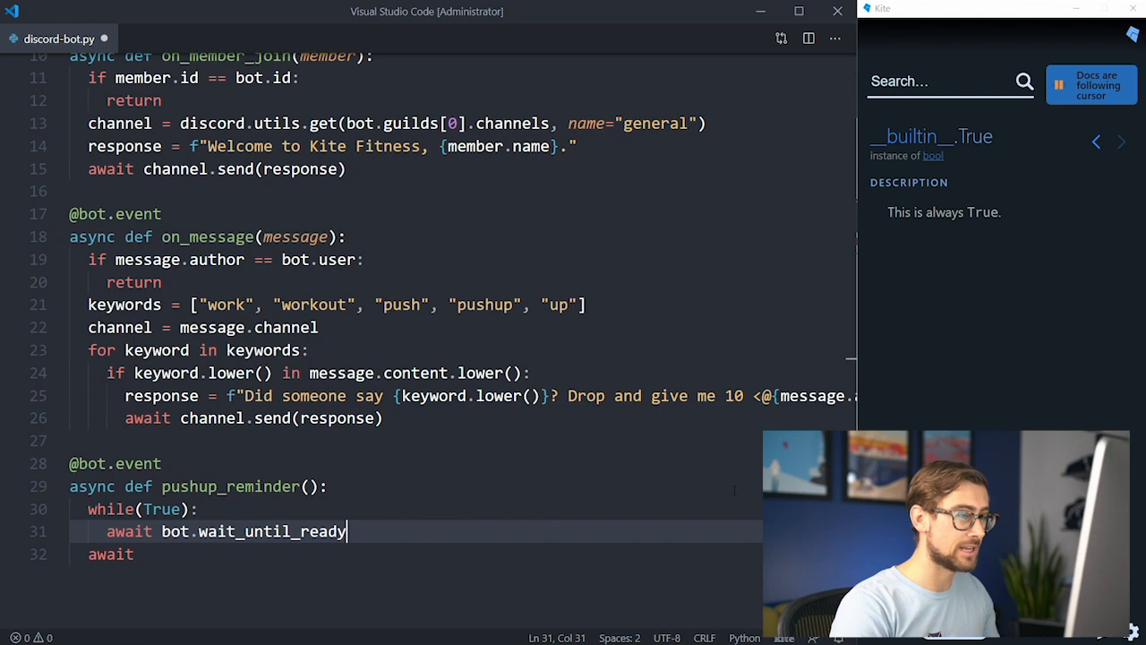
{"action": "type", "text": "()"}
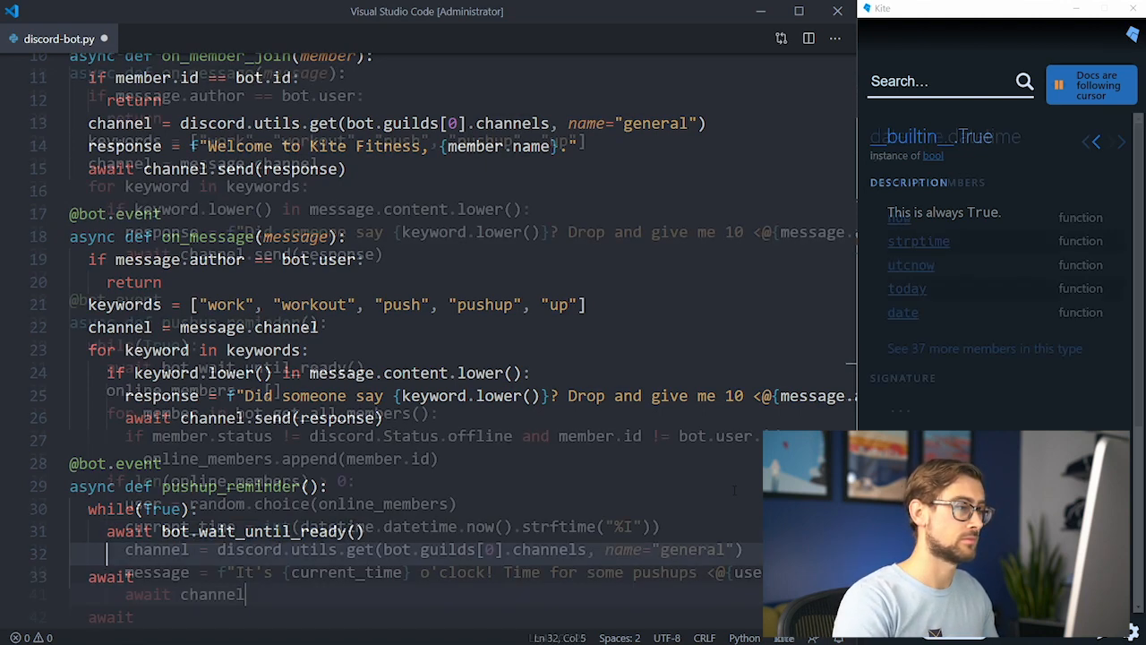
{"action": "type", "text": "se"}
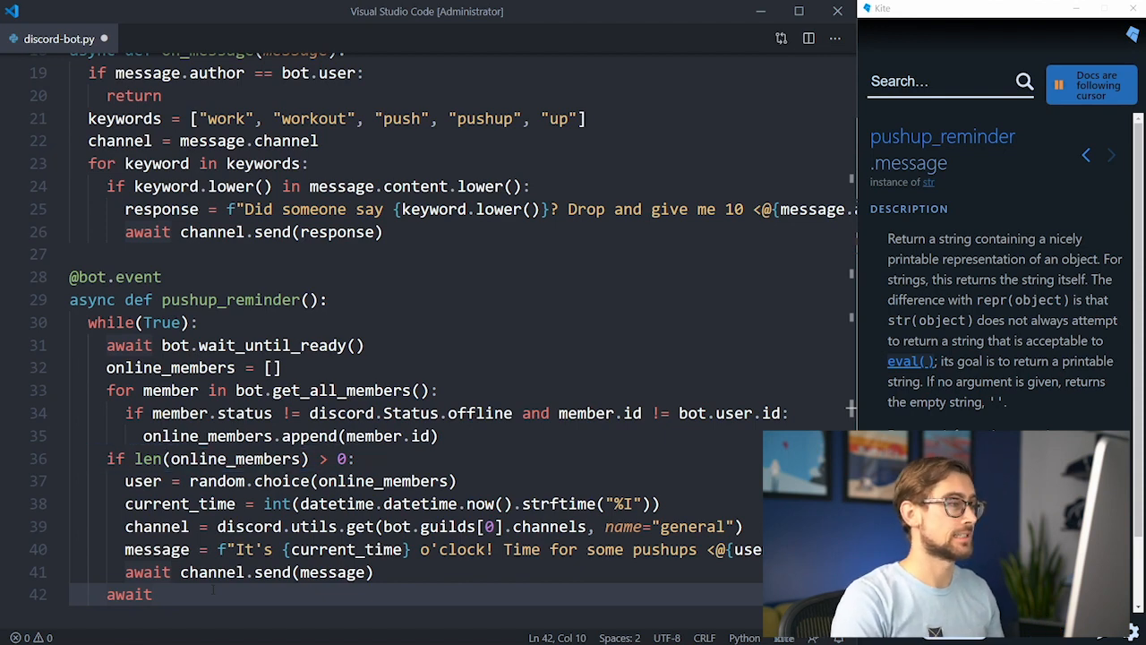
Step: Send the o'clock pushup message to a random member in general, then await asyncio.sleep(3600)
{"action": "left_click_drag", "start_coordinate": [125, 504], "coordinate": [806, 548]}
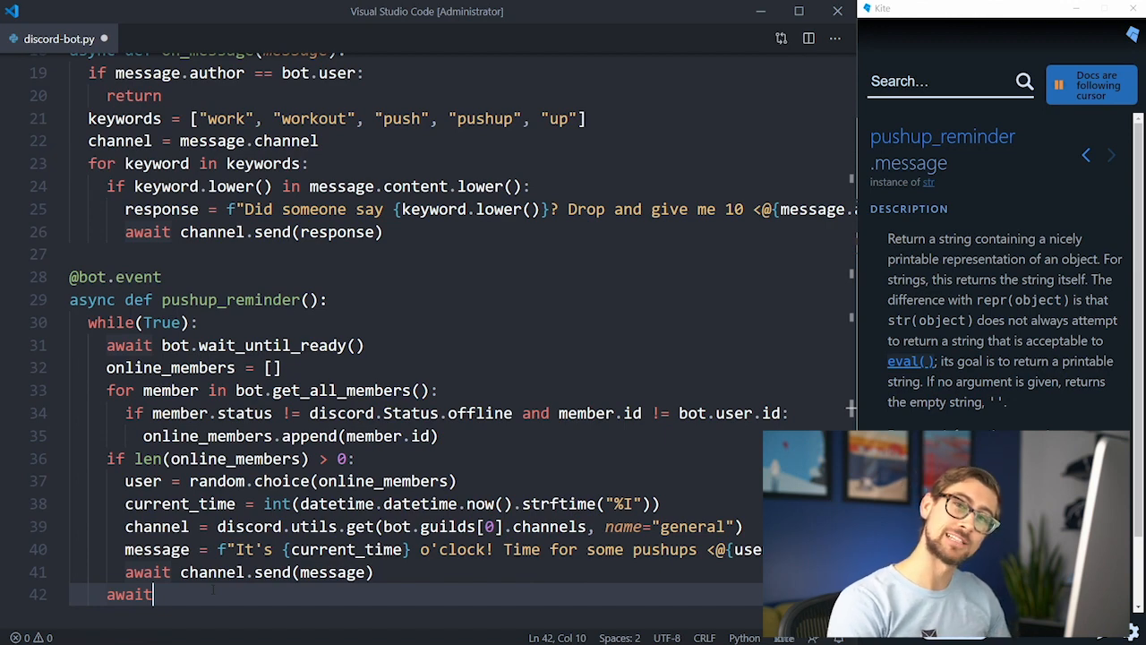
{"action": "type", "text": "asyncio.sleep"}
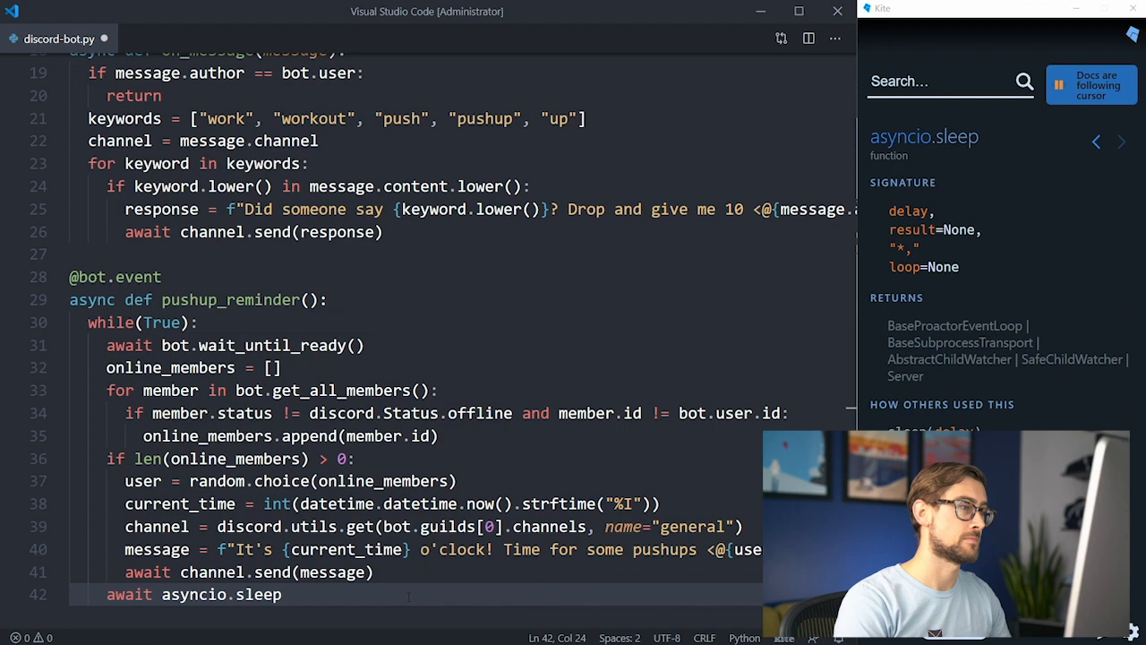
{"action": "type", "text": "3600)"}
{"action": "type", "text": "bot.loop"}
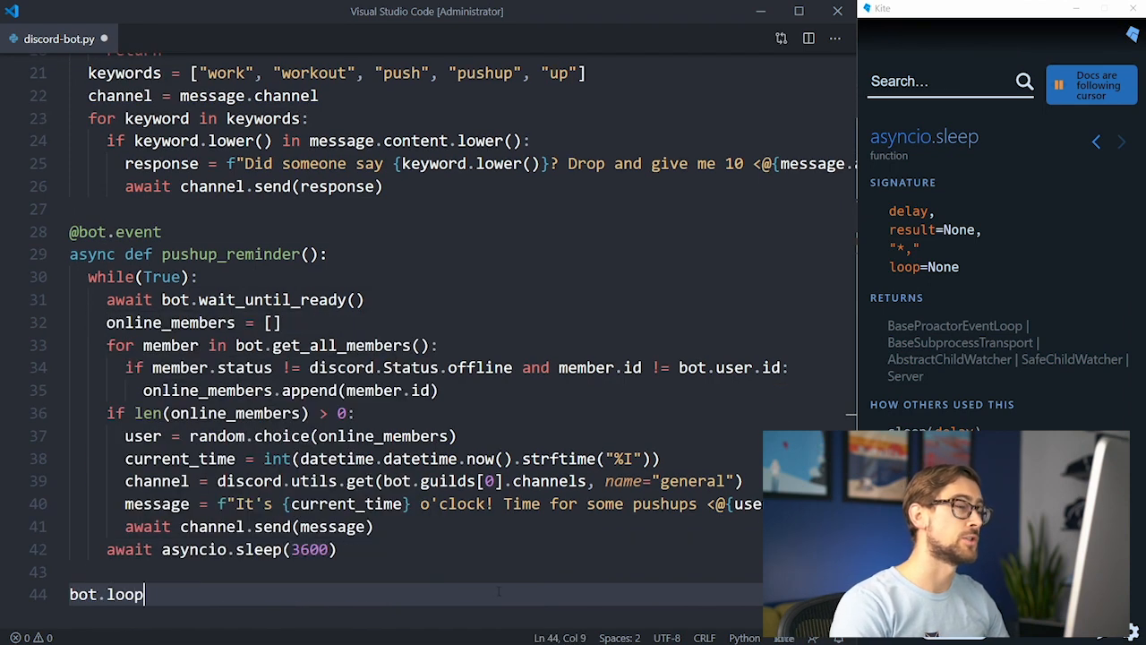
Step: Schedule bot.loop.create_task(pushup_reminder()) and read token from os.getenv("DISCORD_API_TOKEN")
{"action": "type", "text": ".create_tas"}
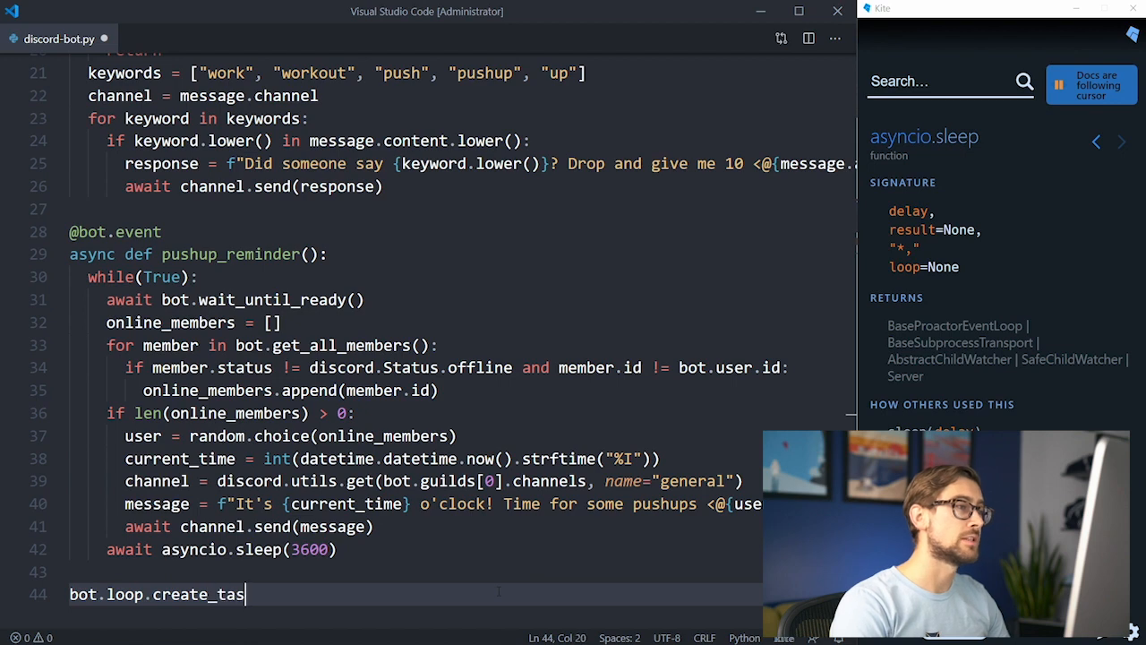
{"action": "type", "text": "(pushup_reminder())"}
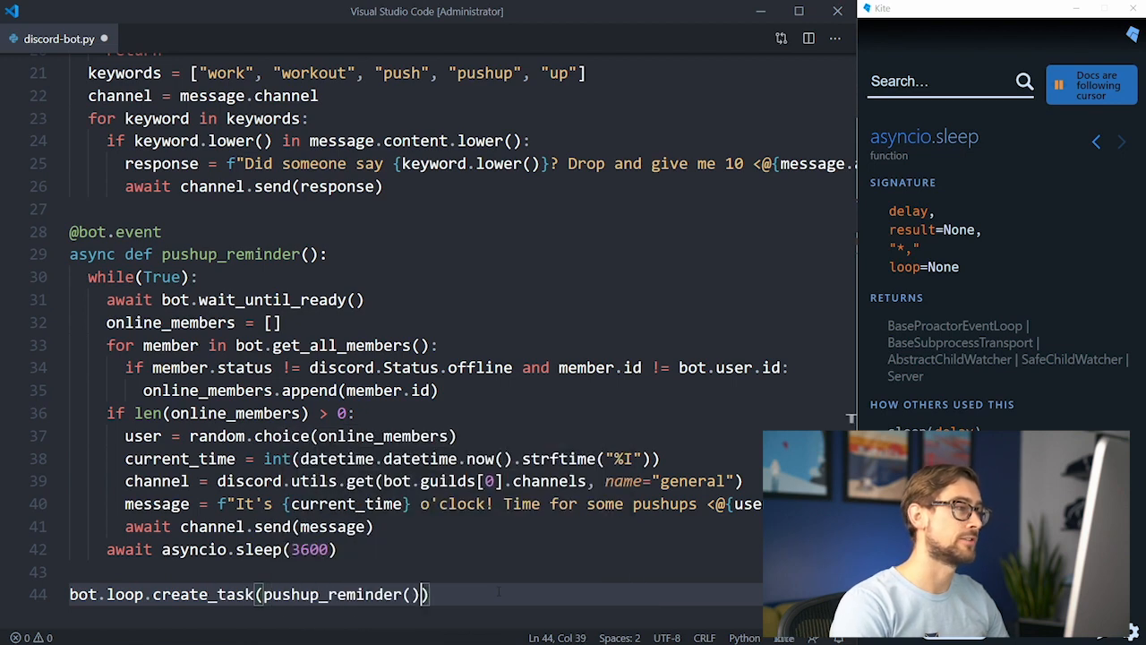
{"action": "type", "text": "token"}
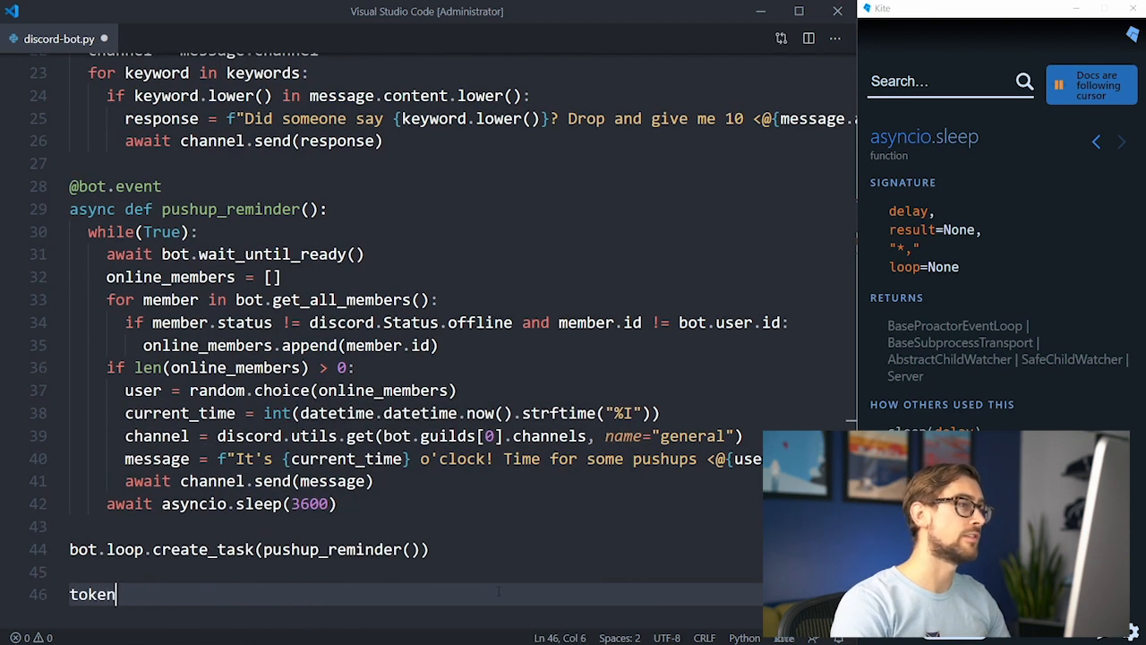
{"action": "type", "text": "= os.getenv(\"\")"}
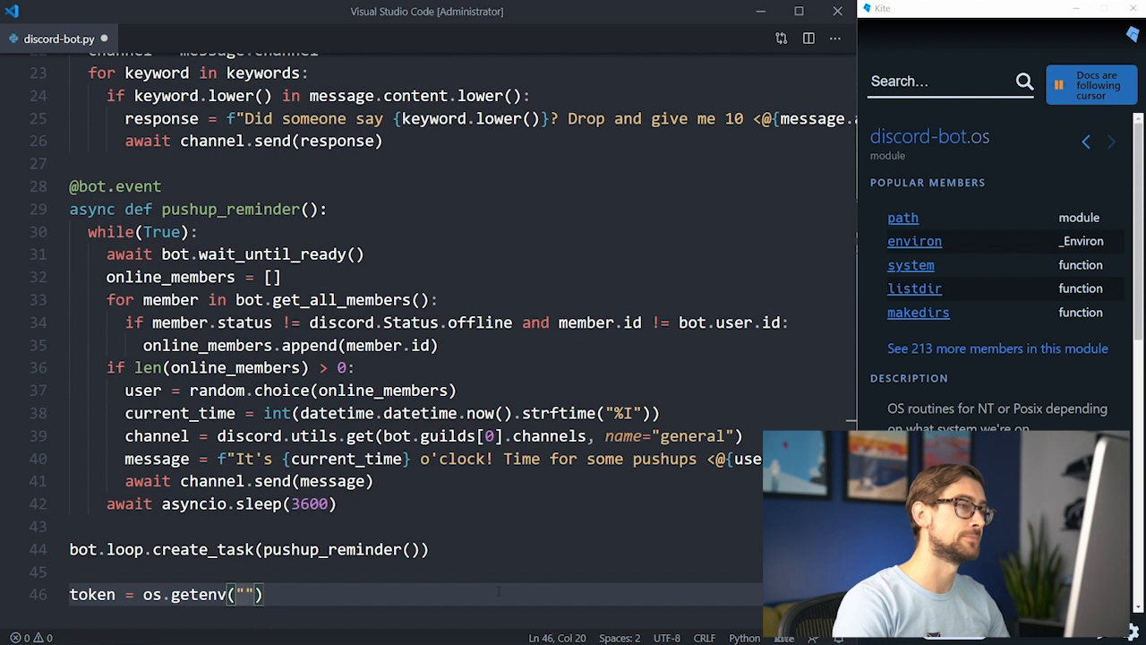
{"action": "type", "text": "DISCORD_"}
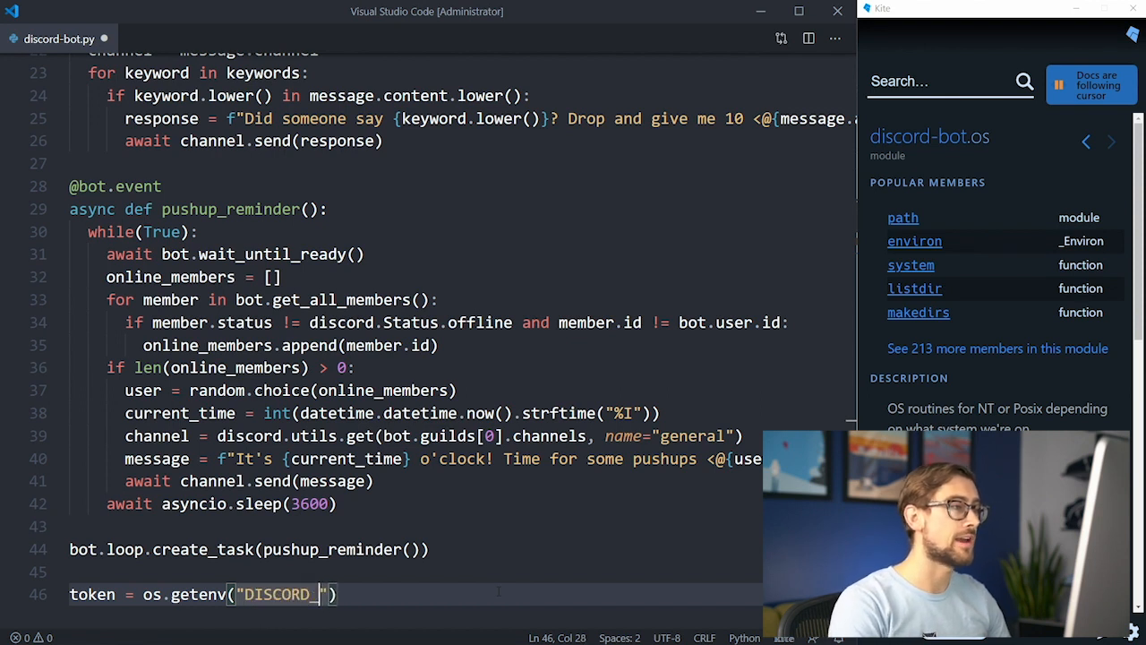
{"action": "type", "text": "API_TOKEN"}
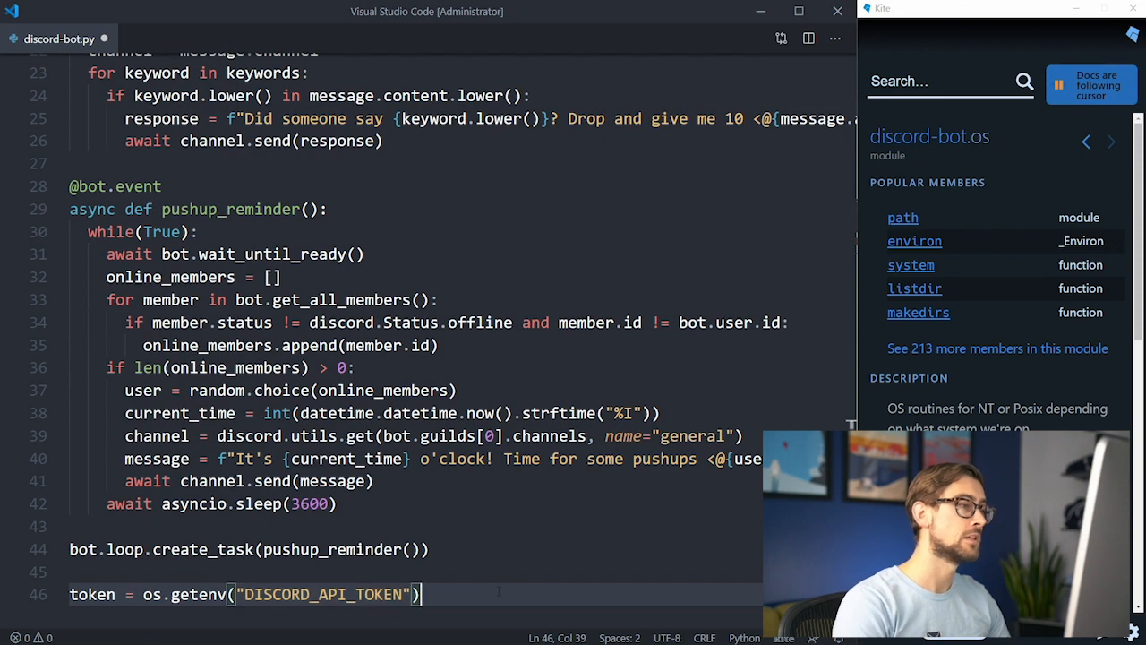
Step: Start the bot with bot.run(token)
{"action": "key", "text": "enter"}
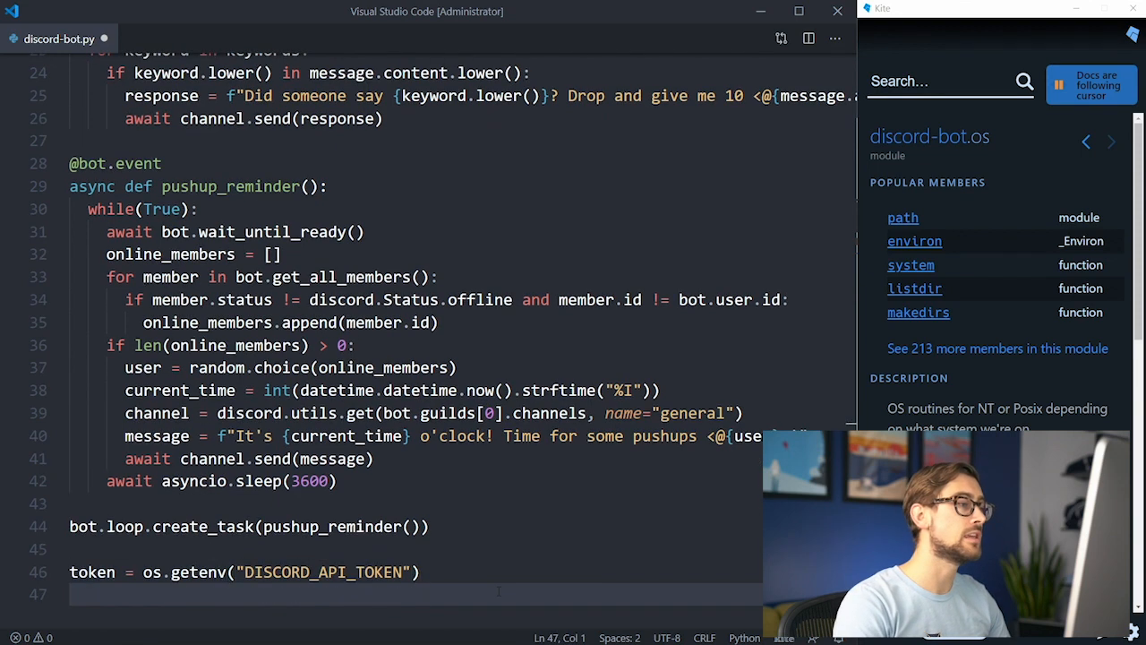
{"action": "type", "text": "bot.run("}
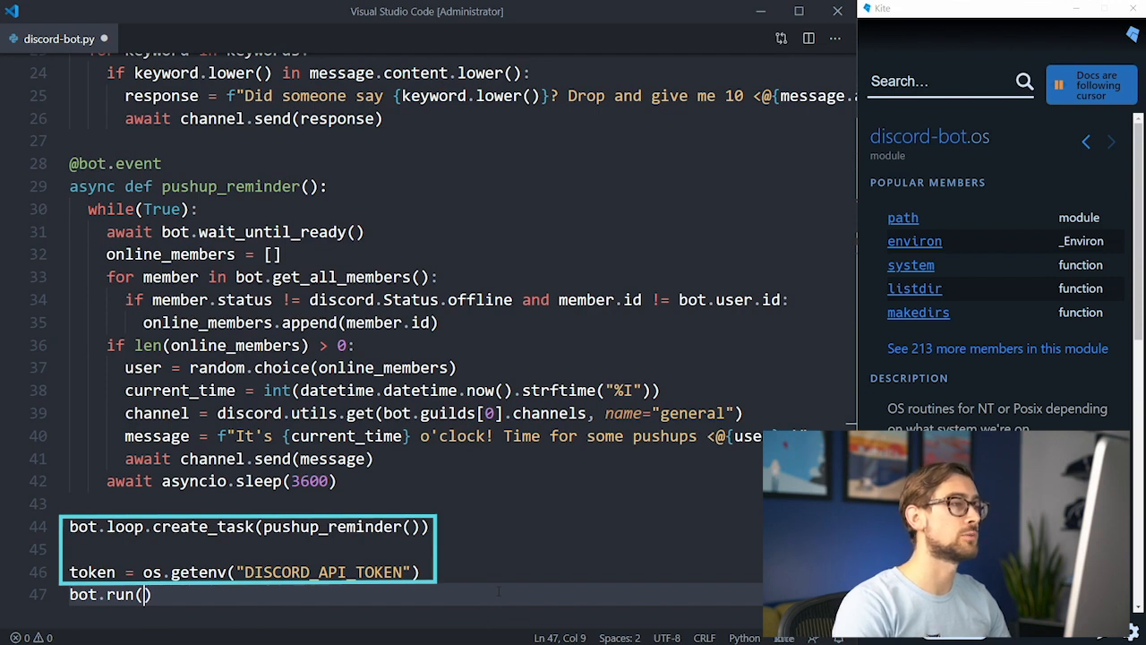
{"action": "type", "text": "token"}
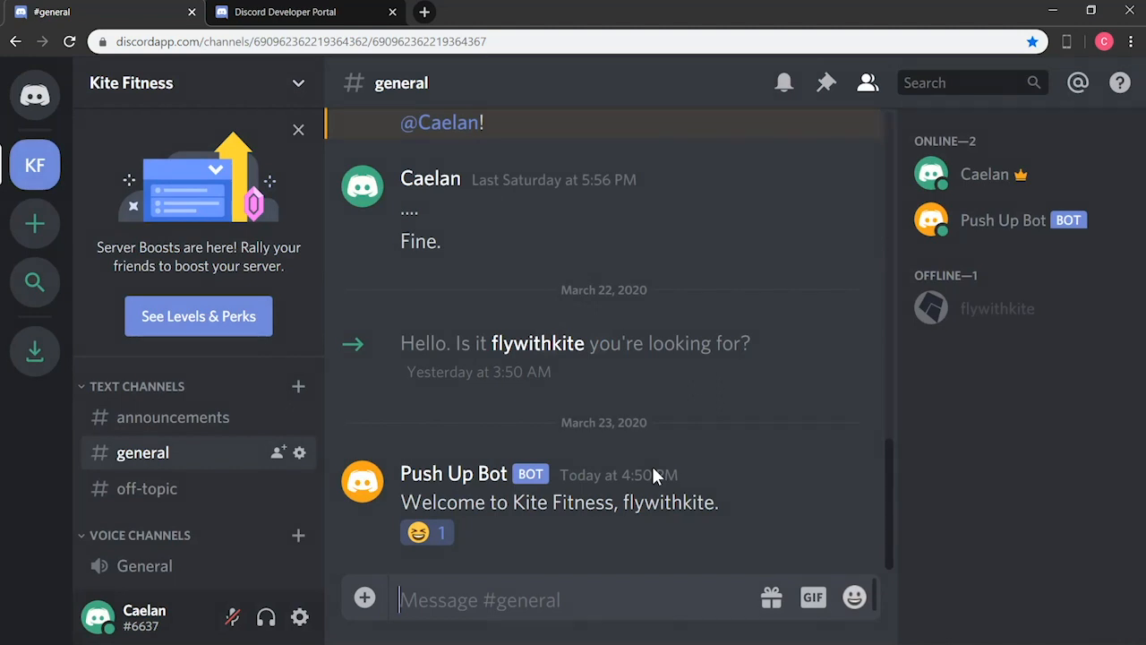
Step: Post "I'll push those changes soon!" in #general and watch Push Up Bot reply 'Drop and give me 10'
{"action": "type", "text": "I'll push tho"}
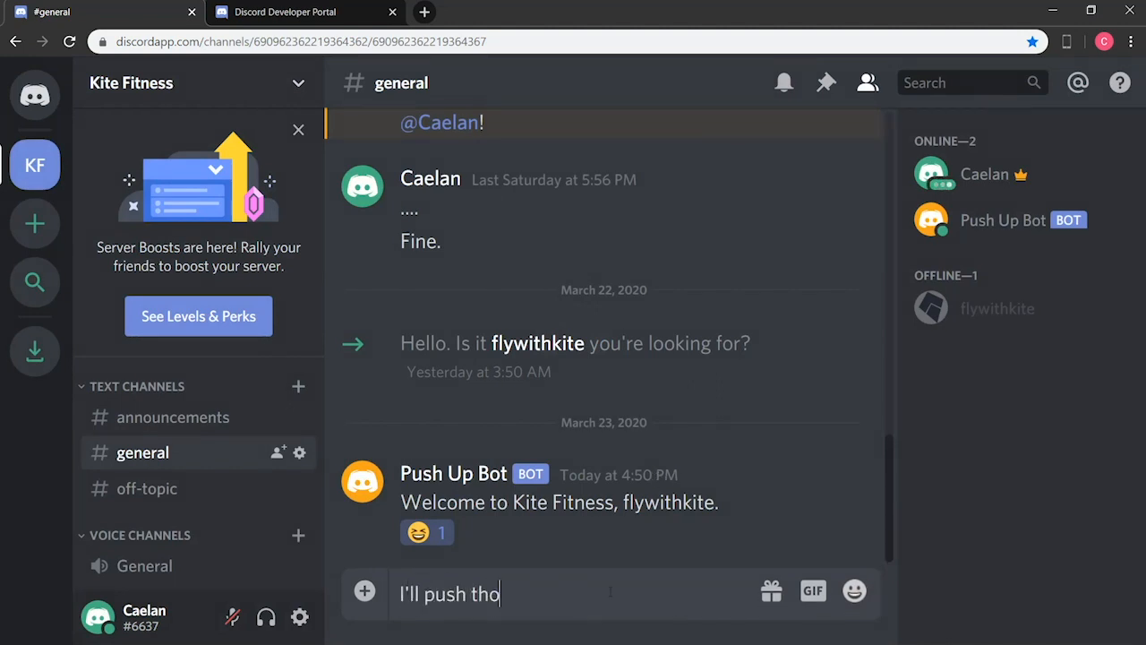
{"action": "key", "text": "Return"}
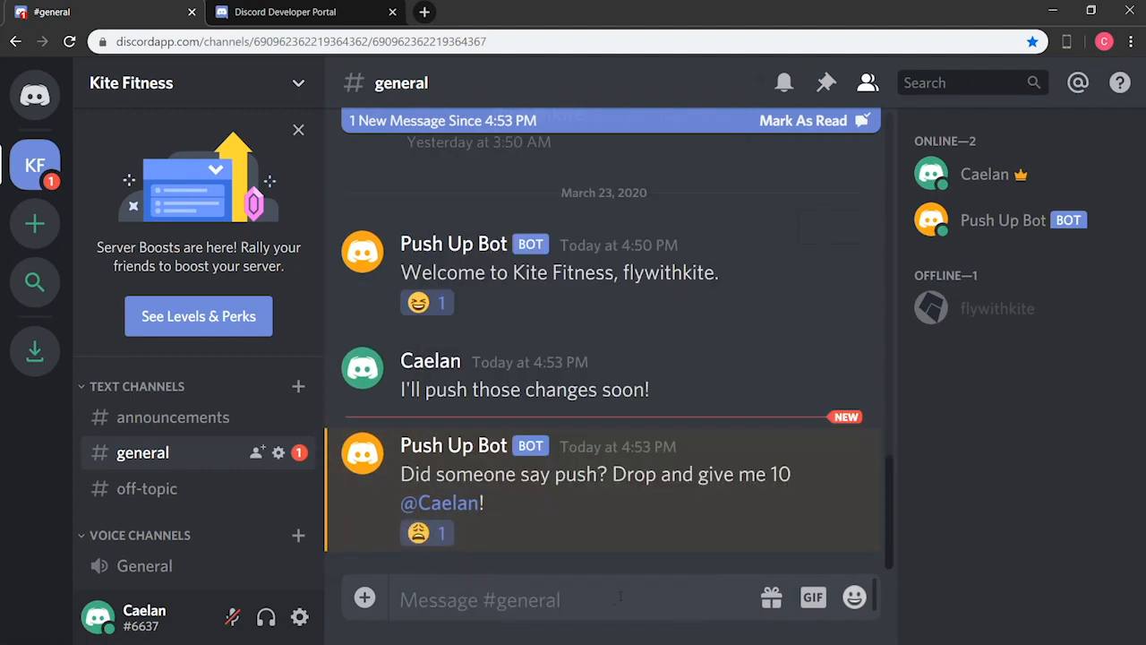
{"action": "type", "text": "No"}
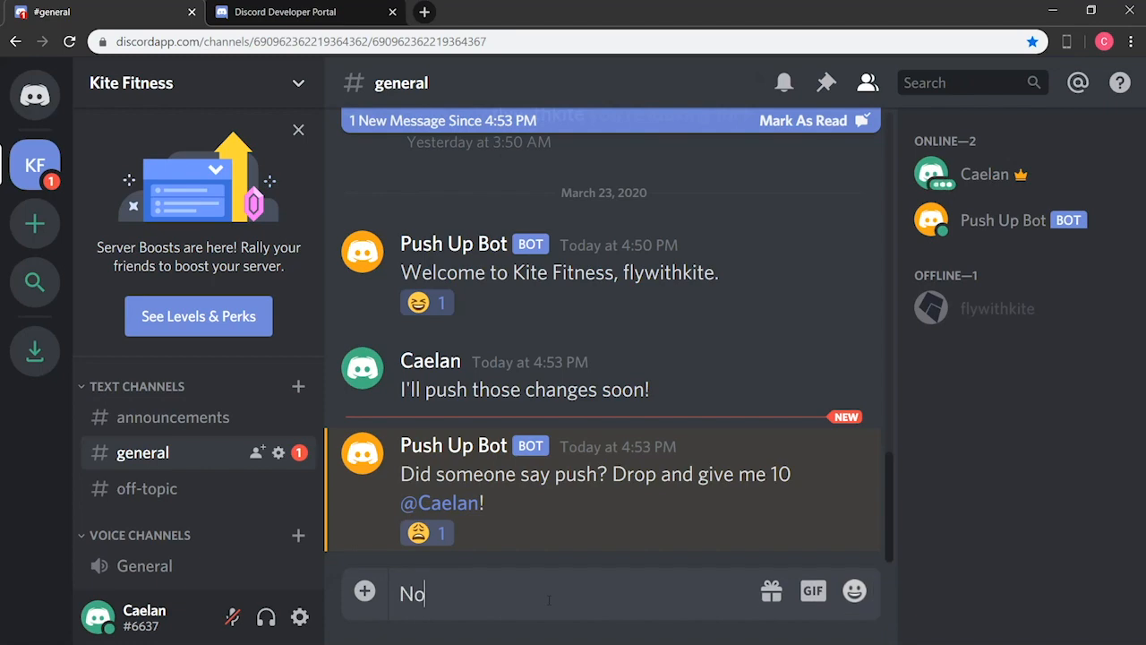